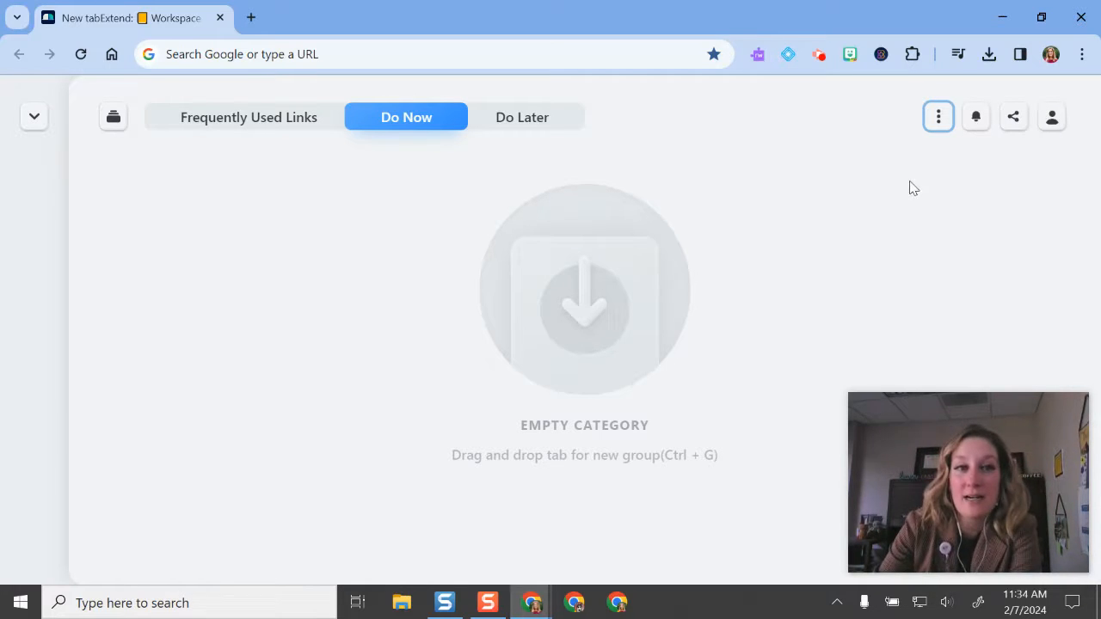
{"action": "mouse_move", "coordinate": [717, 170]}
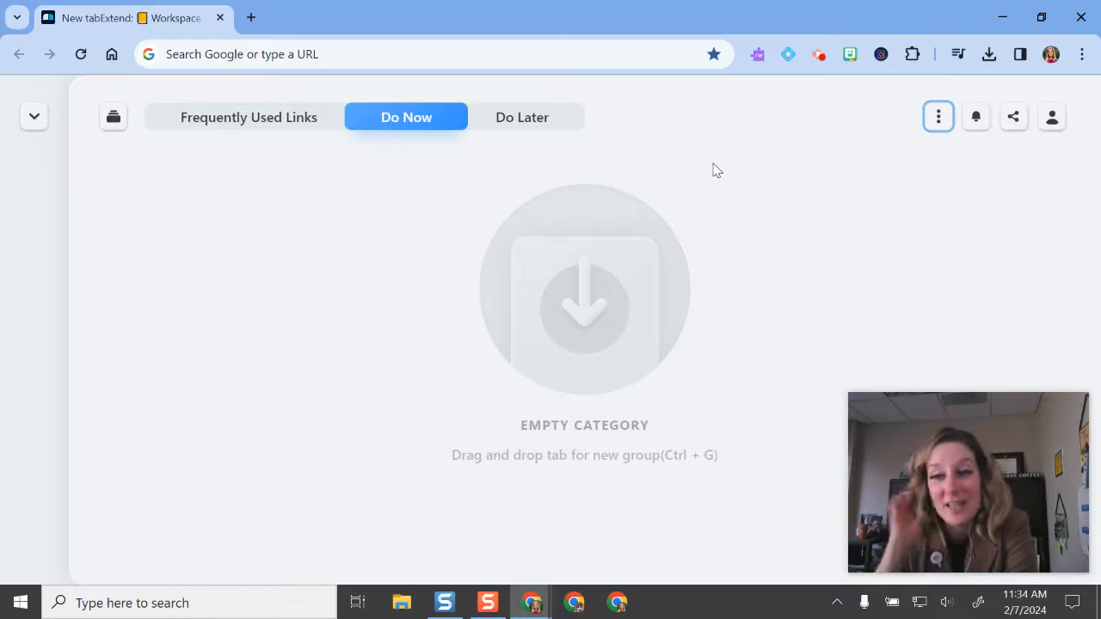
{"action": "mouse_move", "coordinate": [203, 156]}
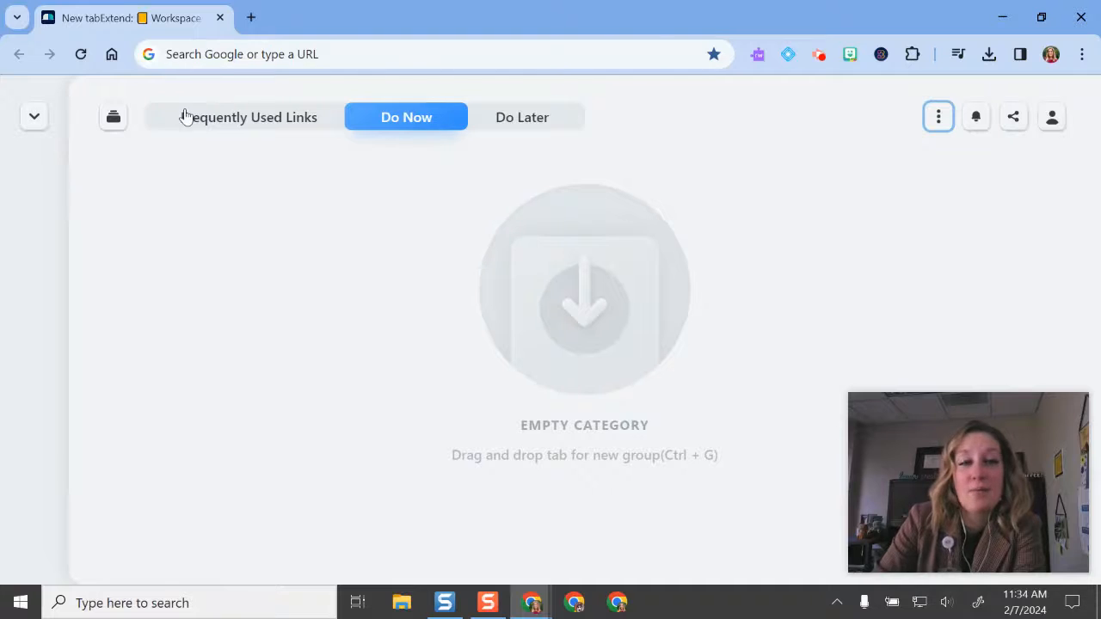
{"action": "mouse_move", "coordinate": [554, 127]}
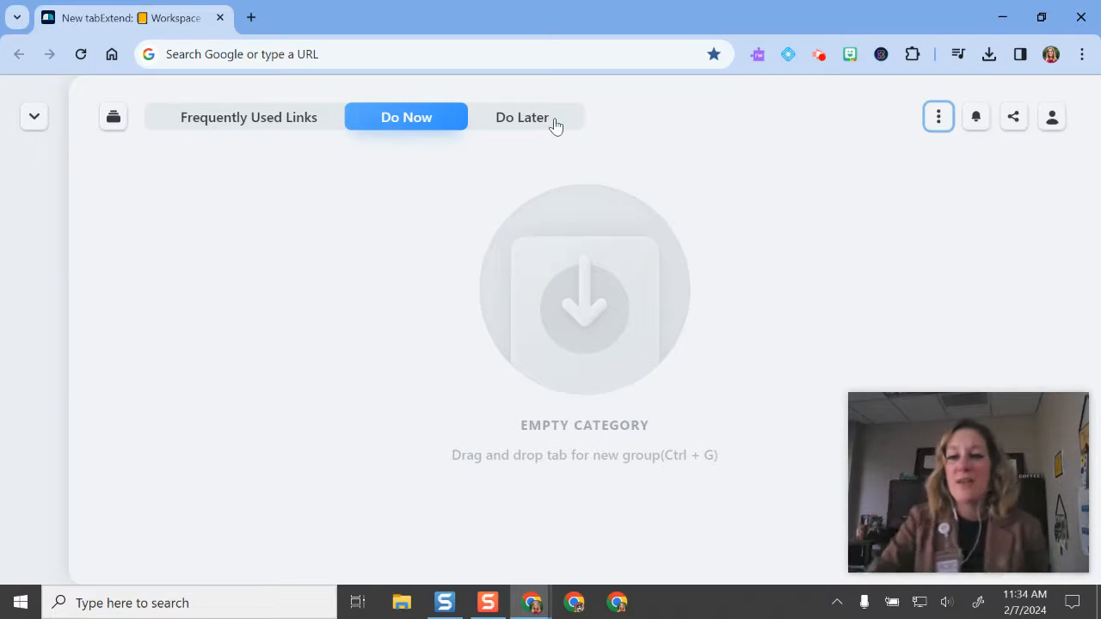
{"action": "mouse_move", "coordinate": [289, 137]}
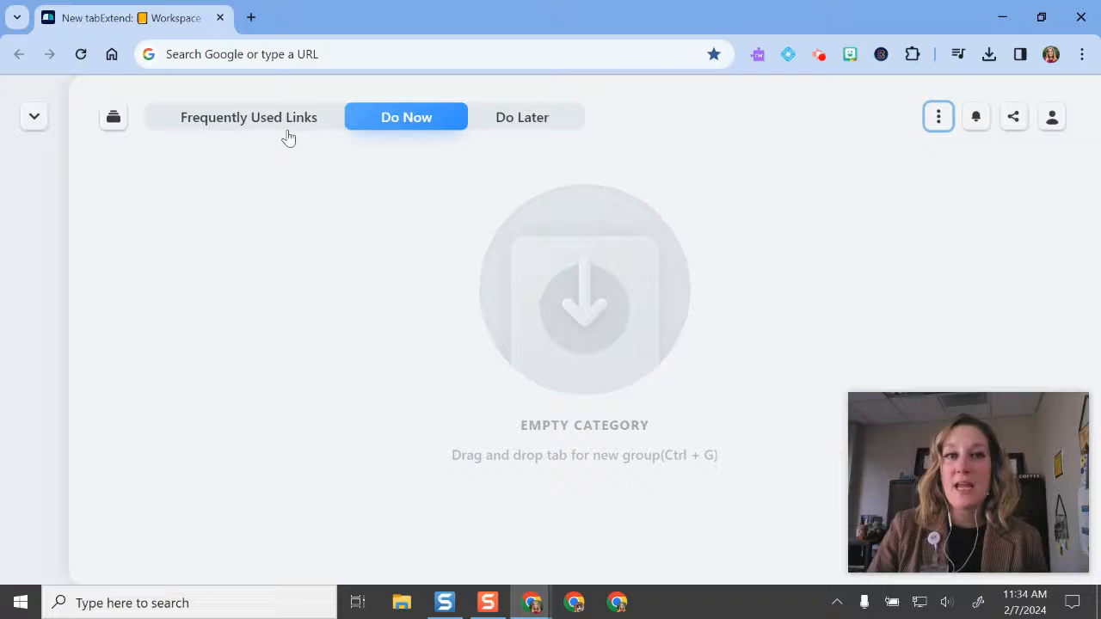
{"action": "mouse_move", "coordinate": [114, 117]}
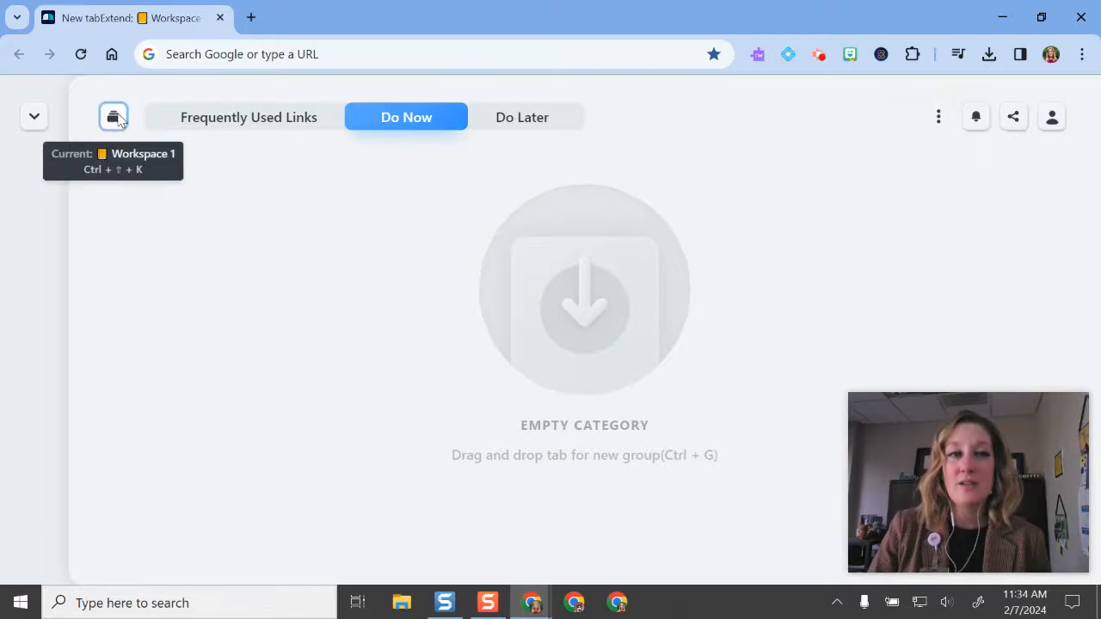
- Open the workspace's three-dot options menu with New group, Add bookmarks and Edit categories
{"action": "left_click", "coordinate": [114, 116]}
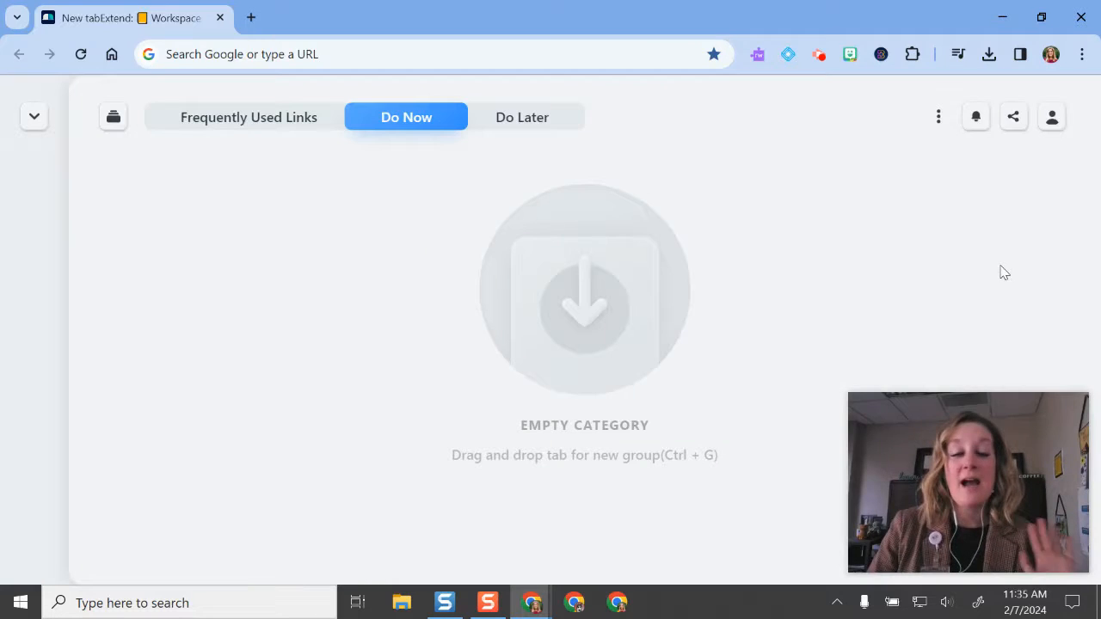
{"action": "mouse_move", "coordinate": [392, 131]}
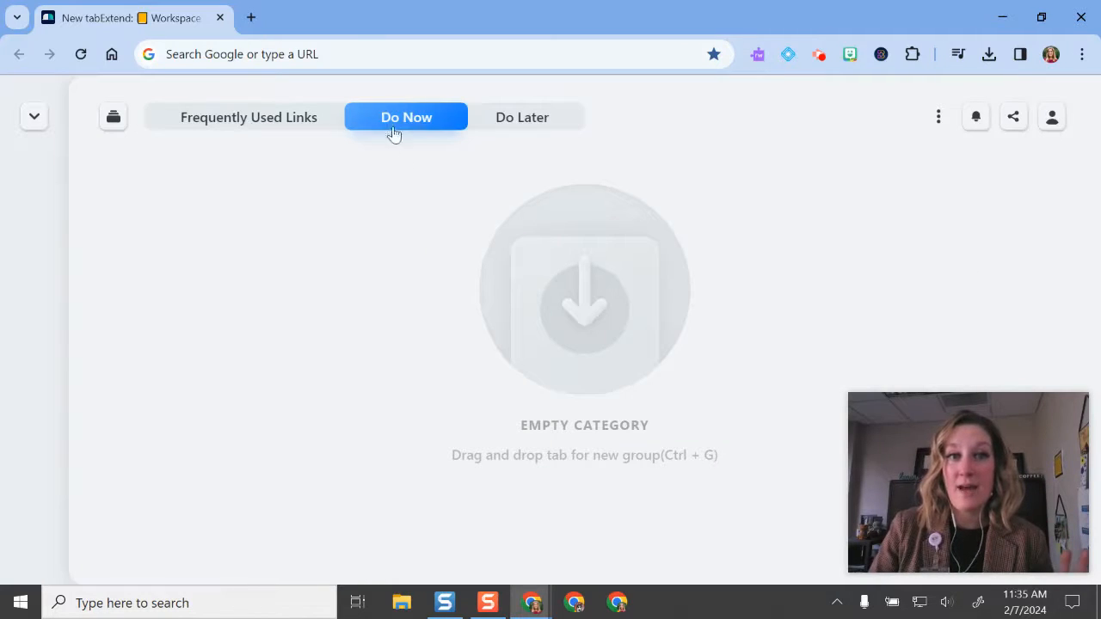
{"action": "mouse_move", "coordinate": [337, 119]}
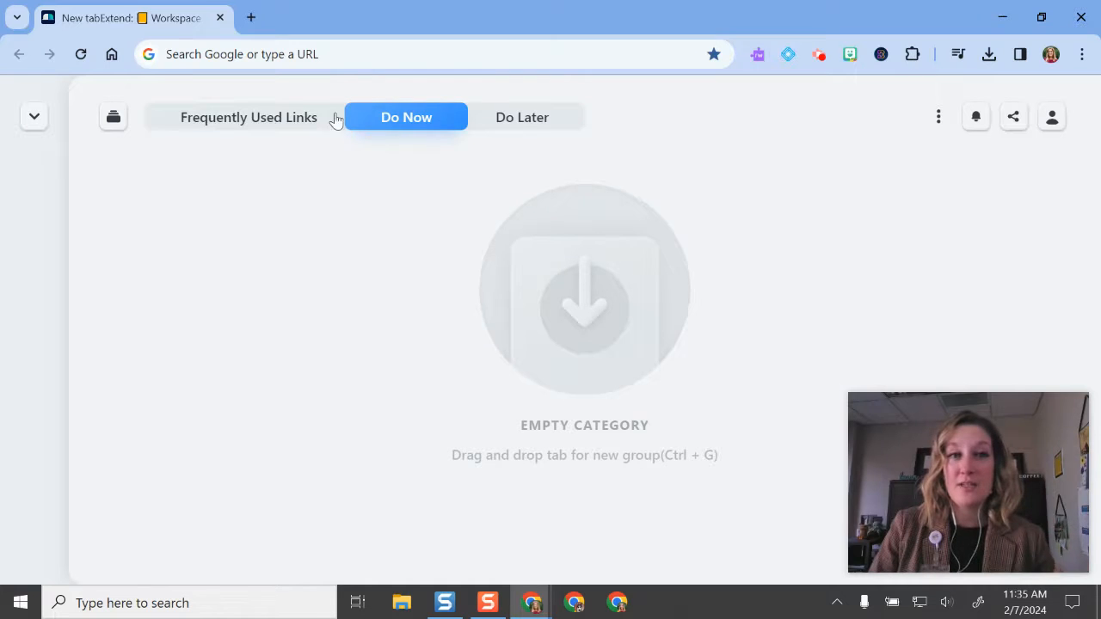
{"action": "mouse_move", "coordinate": [790, 141]}
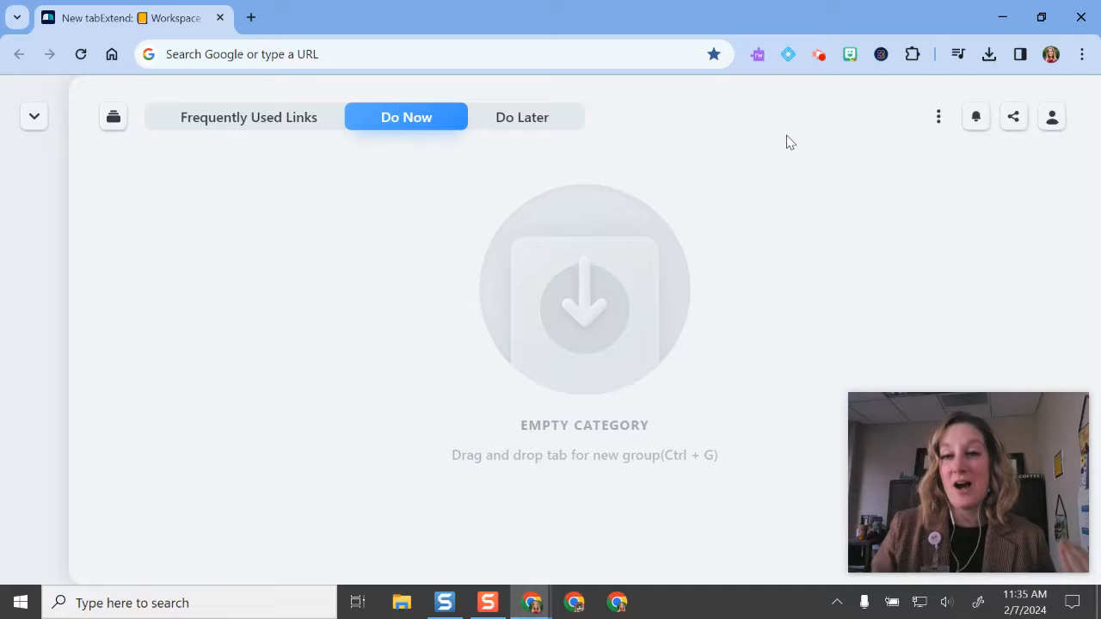
{"action": "left_click", "coordinate": [937, 117]}
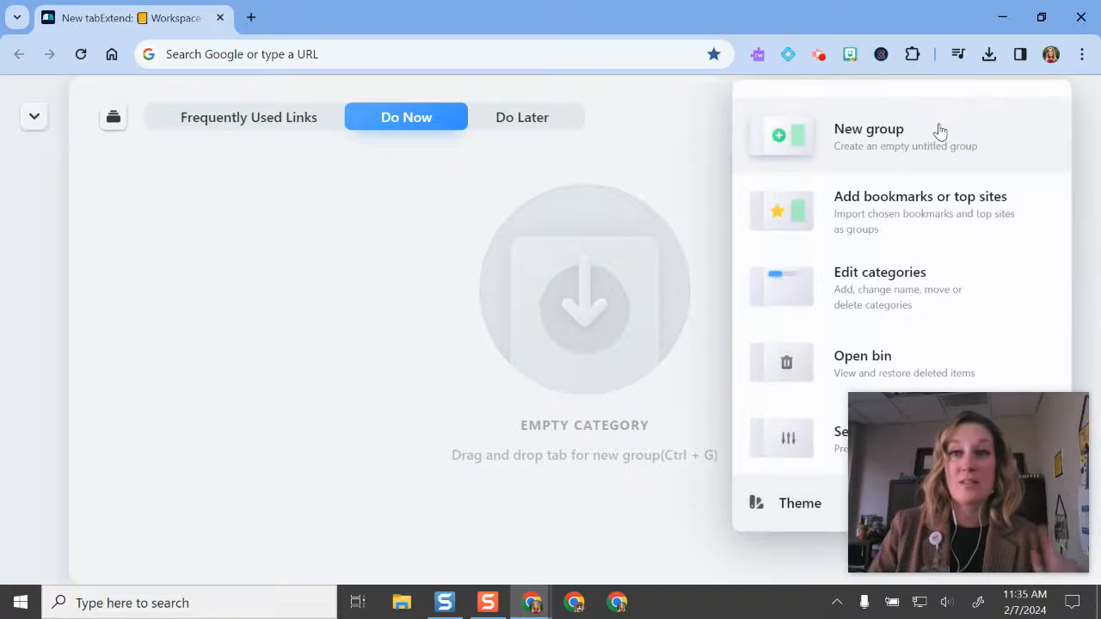
{"action": "mouse_move", "coordinate": [891, 134]}
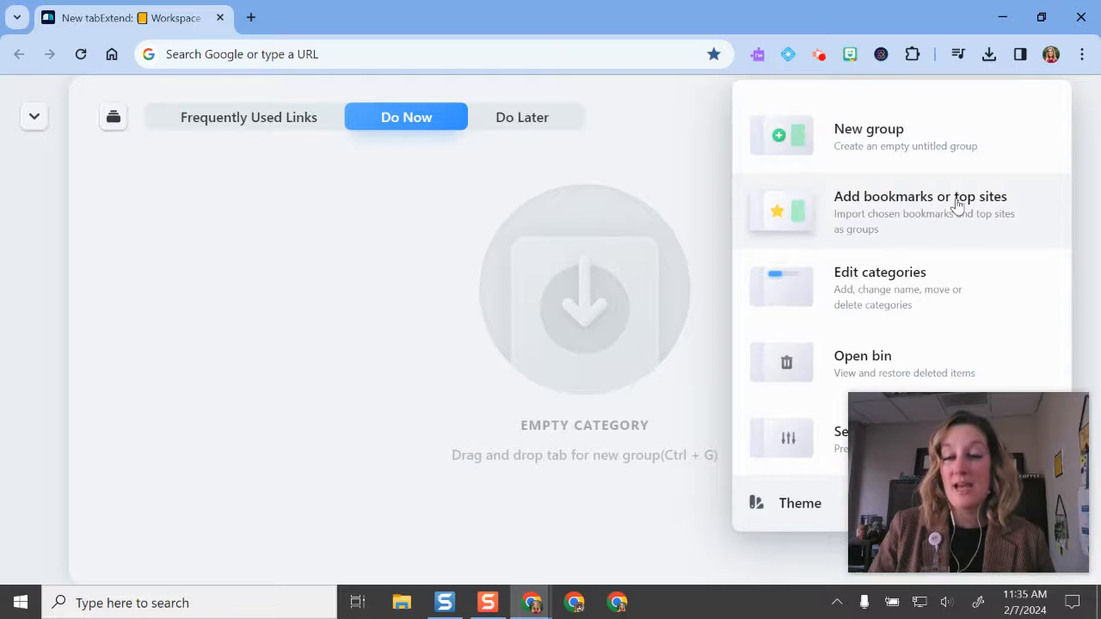
{"action": "mouse_move", "coordinate": [987, 344]}
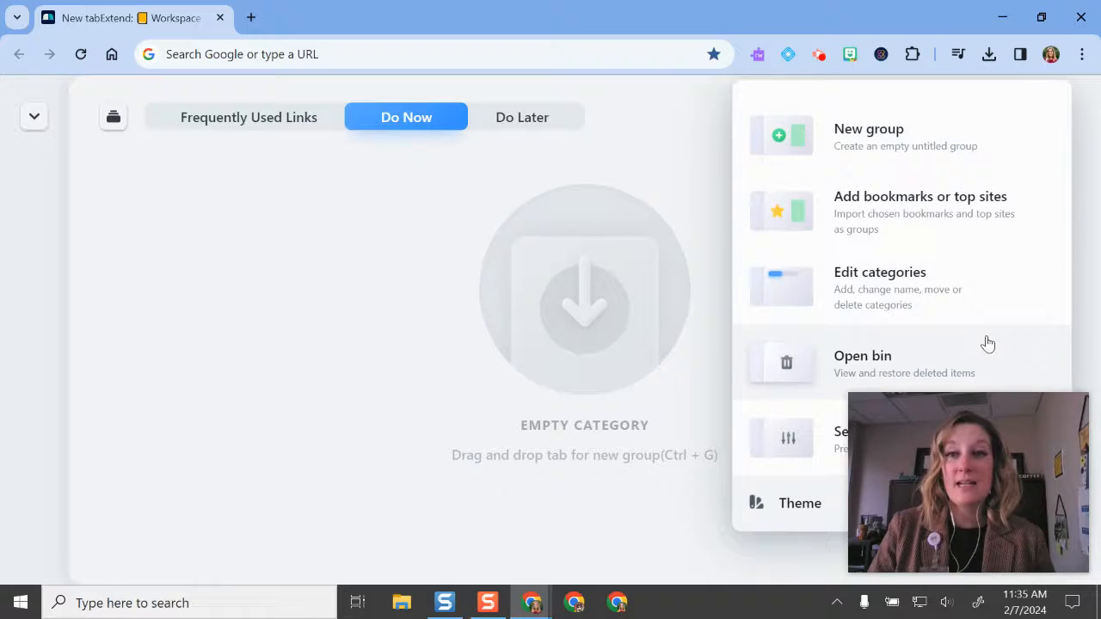
- Create a new category and name it 'Reminders', placed after Do Later
{"action": "left_click", "coordinate": [881, 271]}
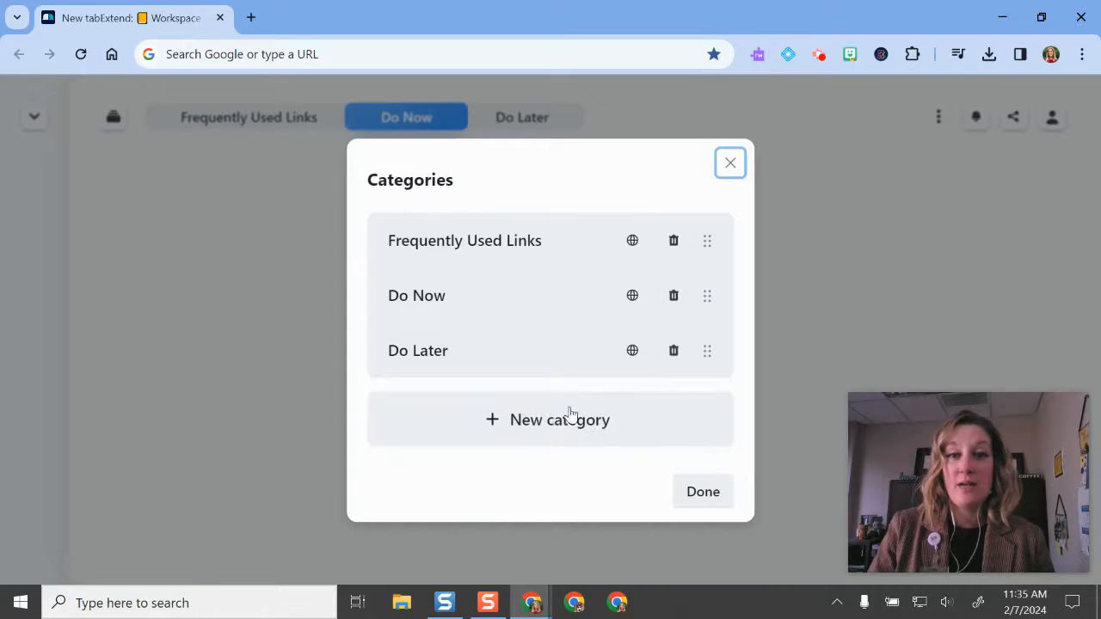
{"action": "left_click", "coordinate": [550, 419]}
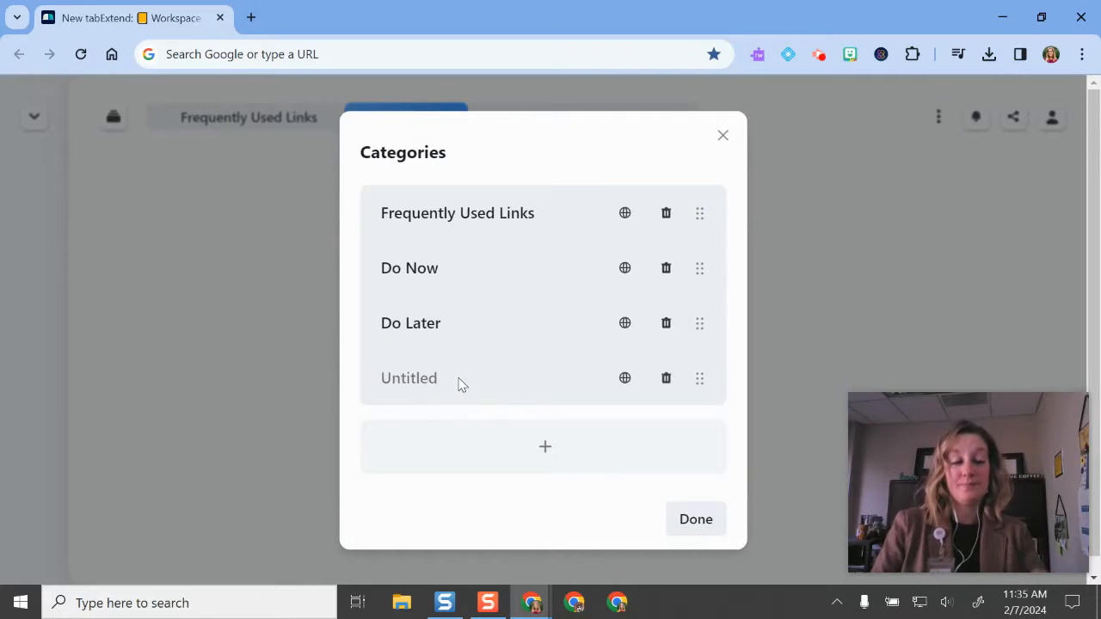
{"action": "left_click", "coordinate": [433, 378]}
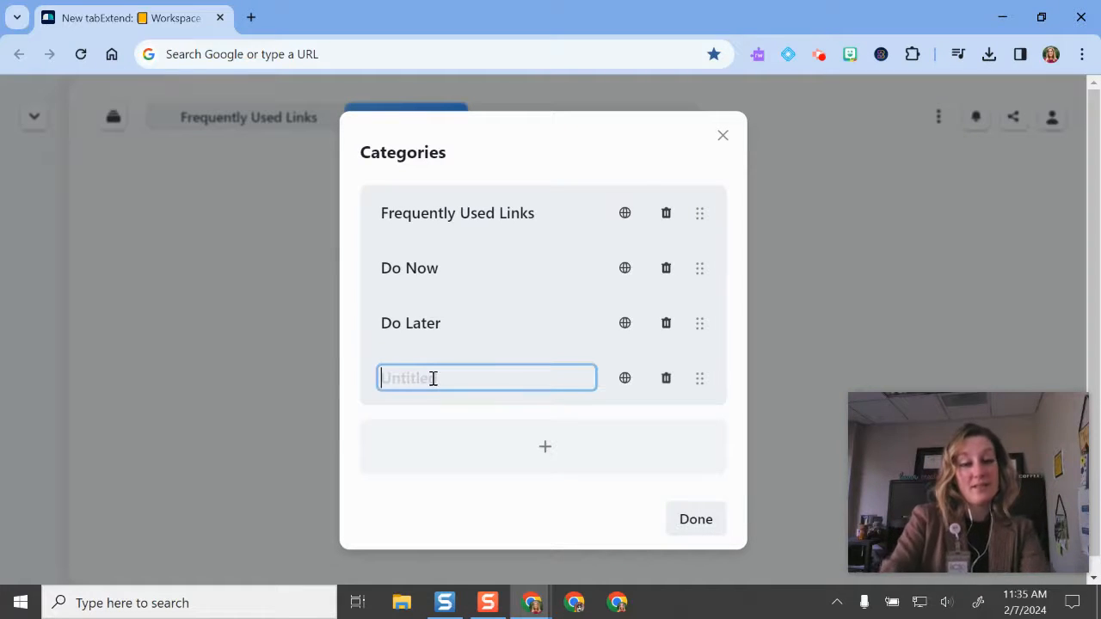
{"action": "type", "text": "Reminders"}
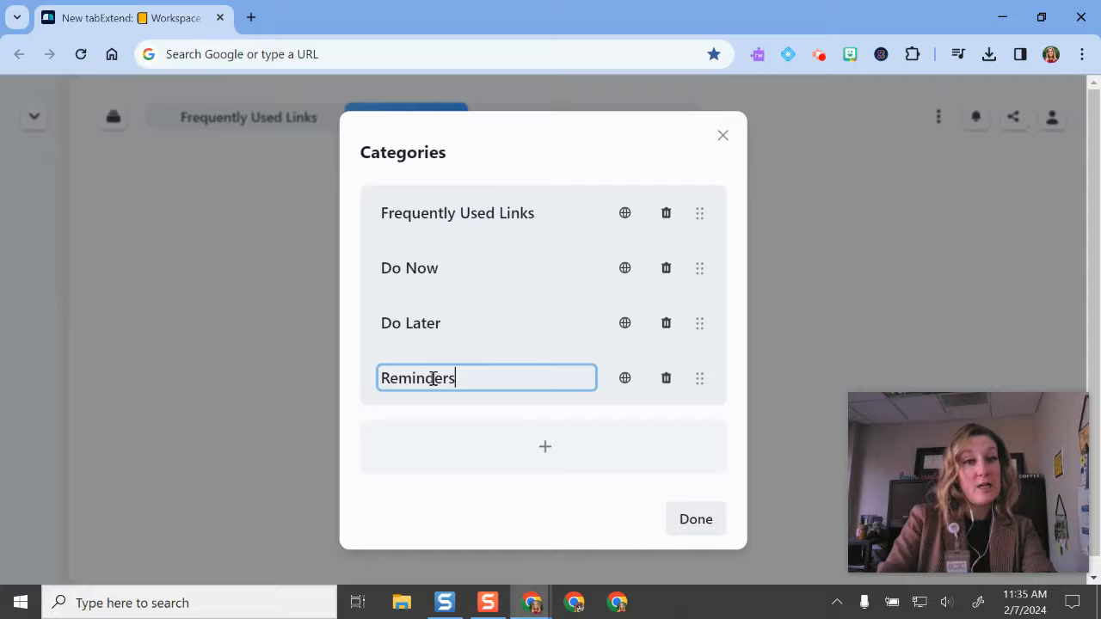
{"action": "mouse_move", "coordinate": [624, 378]}
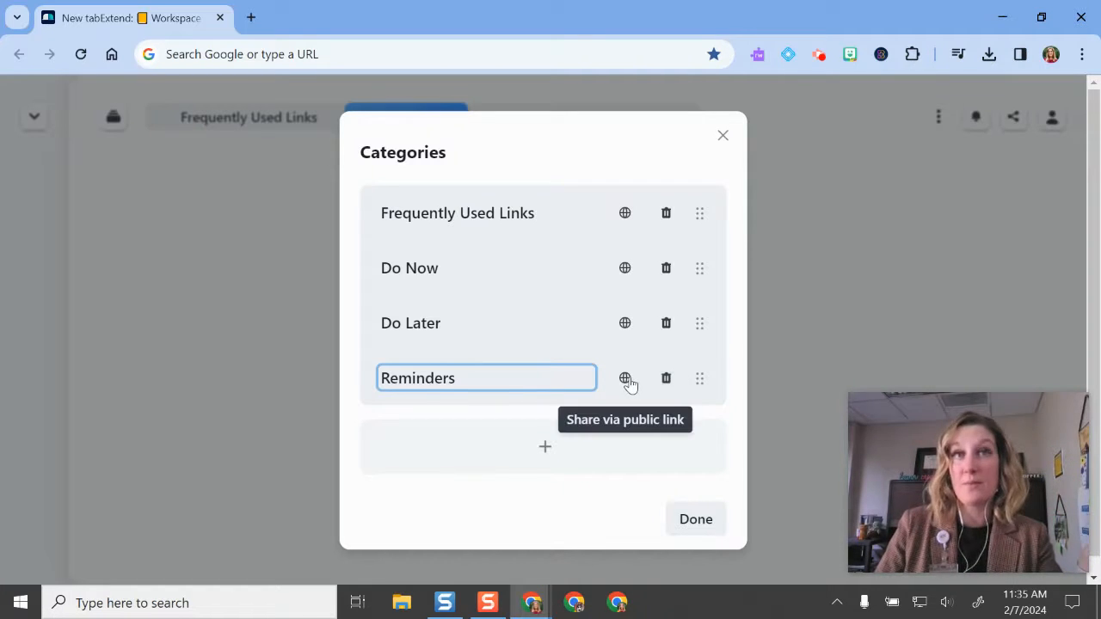
{"action": "left_click", "coordinate": [695, 519]}
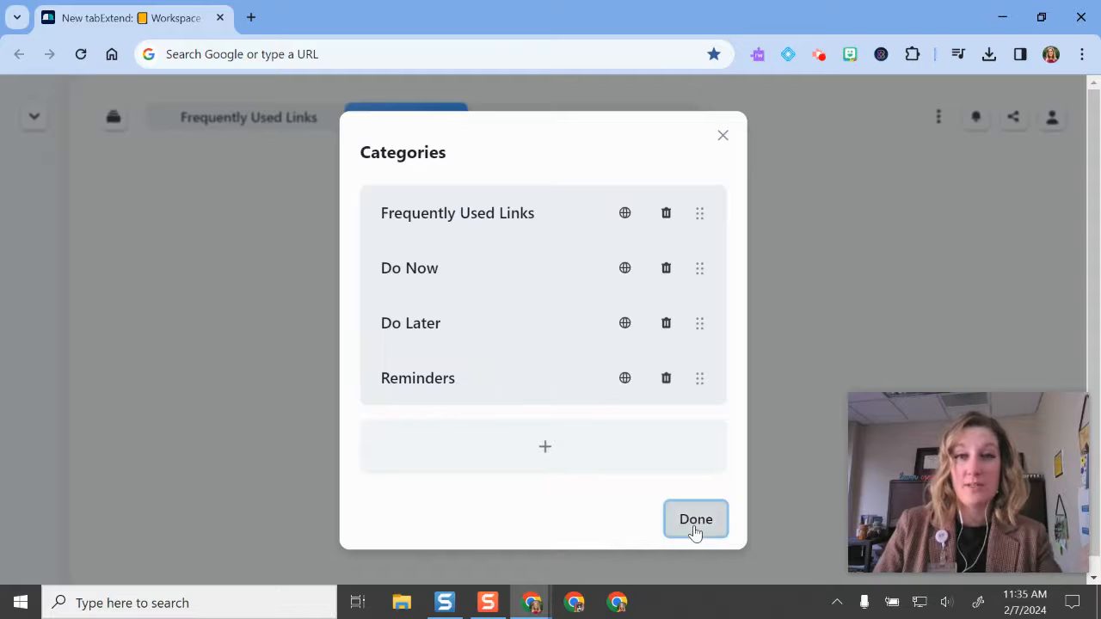
- Leave the category editor and reopen the dashboard options menu from Do Now
{"action": "left_click", "coordinate": [694, 519]}
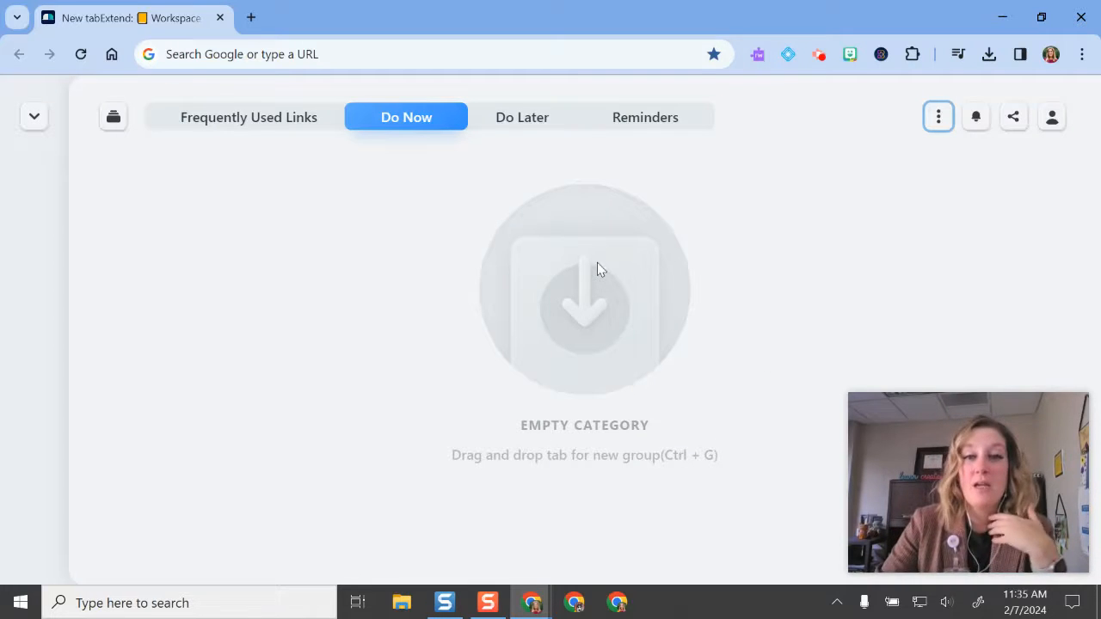
{"action": "mouse_move", "coordinate": [547, 320]}
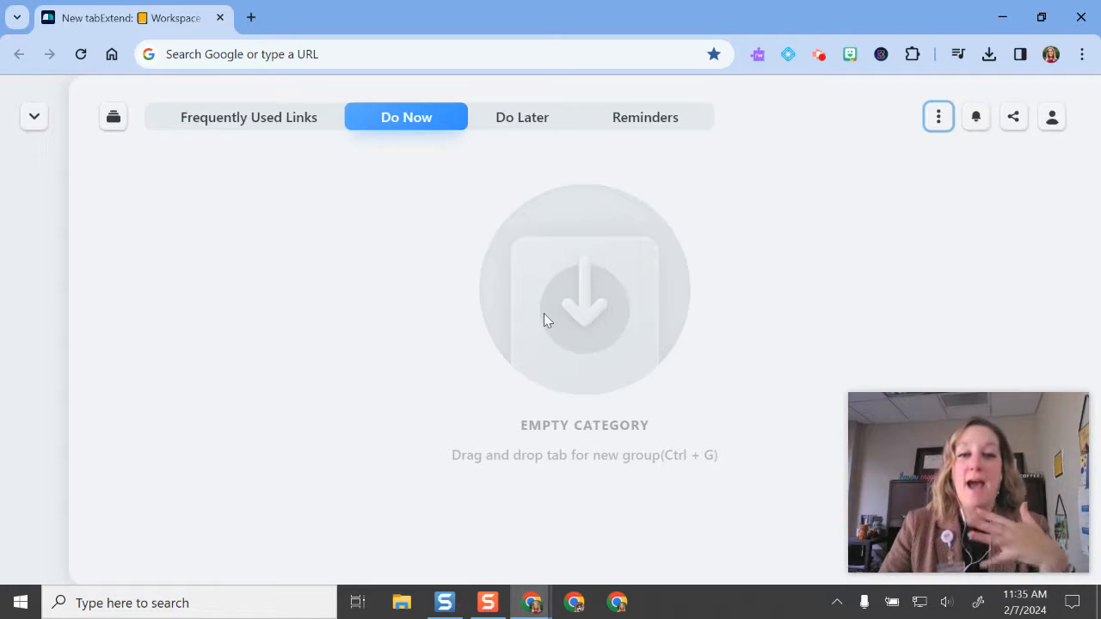
{"action": "mouse_move", "coordinate": [451, 139]}
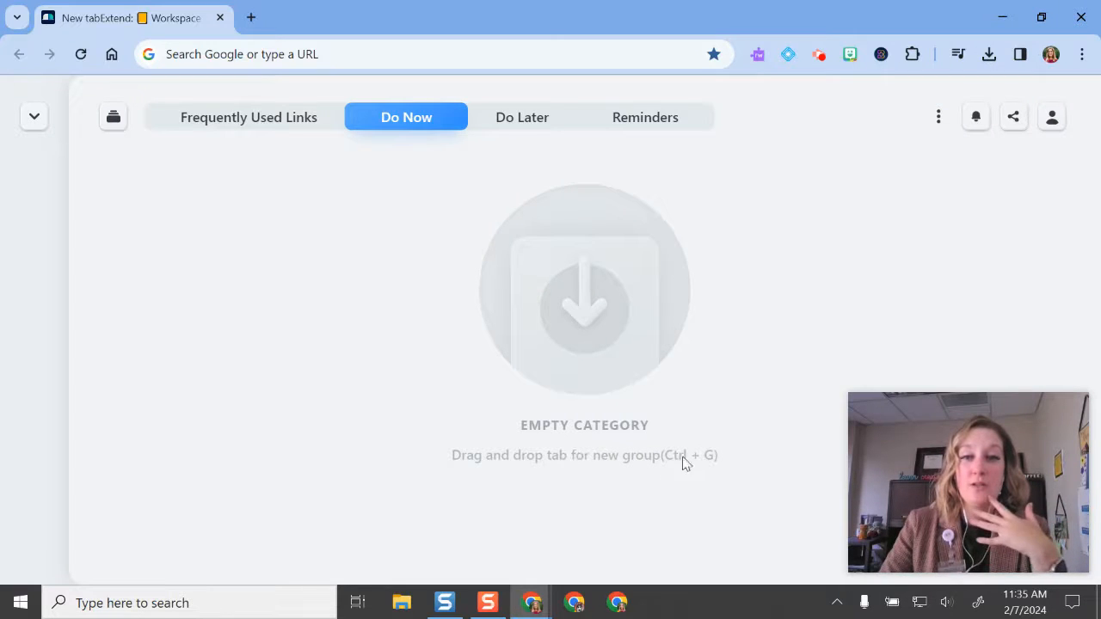
{"action": "mouse_move", "coordinate": [681, 380]}
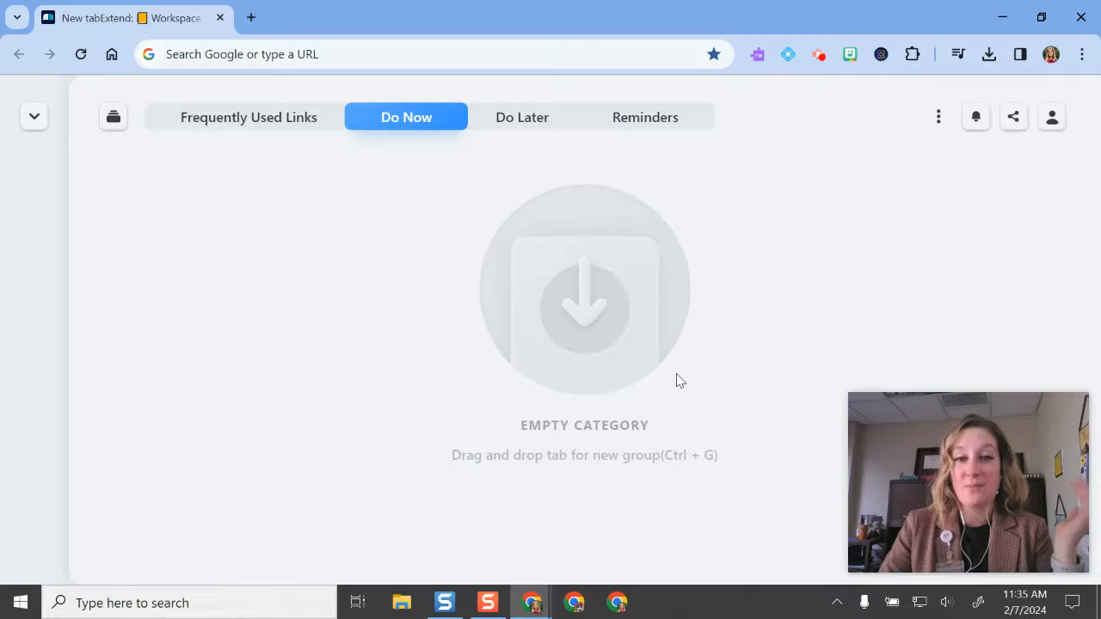
{"action": "left_click", "coordinate": [34, 117]}
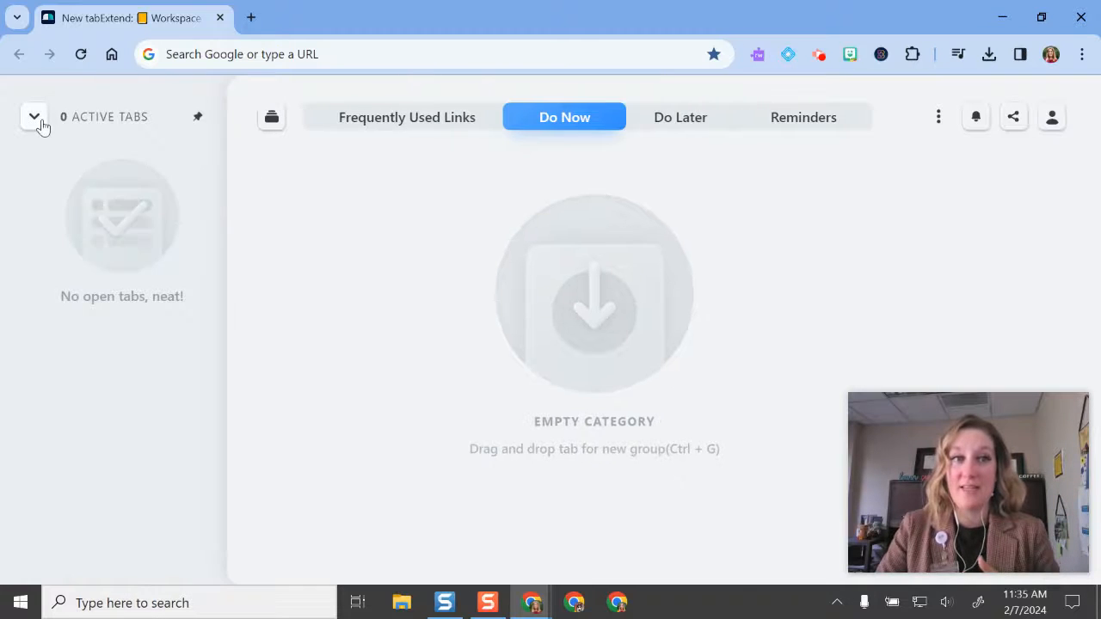
{"action": "left_click", "coordinate": [34, 117]}
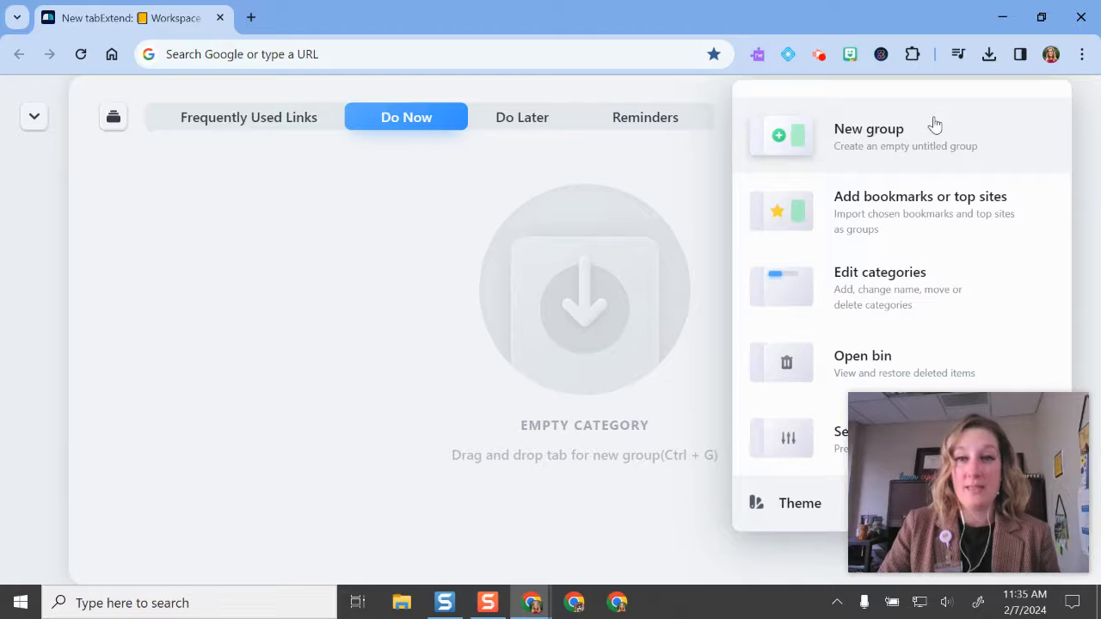
{"action": "mouse_move", "coordinate": [929, 224]}
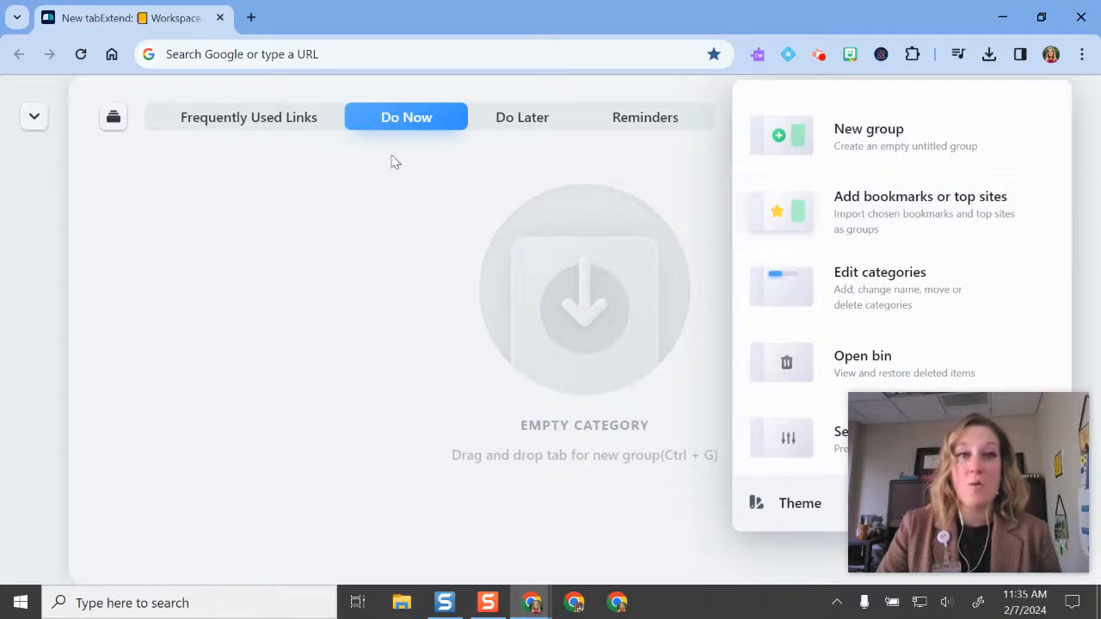
- Open the Add bookmarks or top sites import and close it without adding anything
{"action": "left_click", "coordinate": [248, 116]}
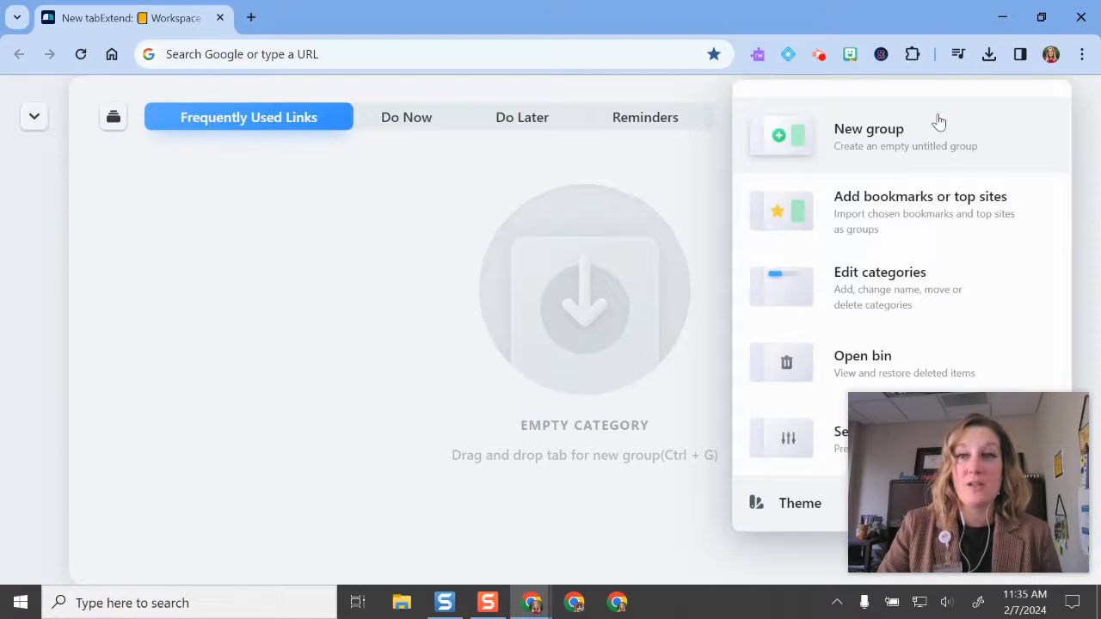
{"action": "left_click", "coordinate": [920, 213]}
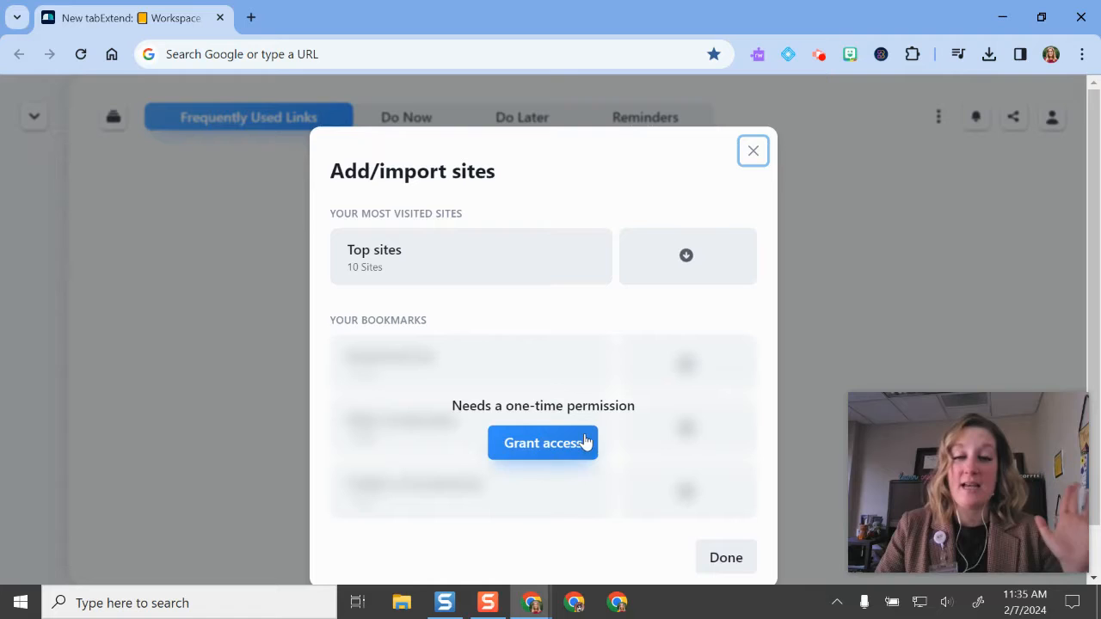
{"action": "mouse_move", "coordinate": [753, 155]}
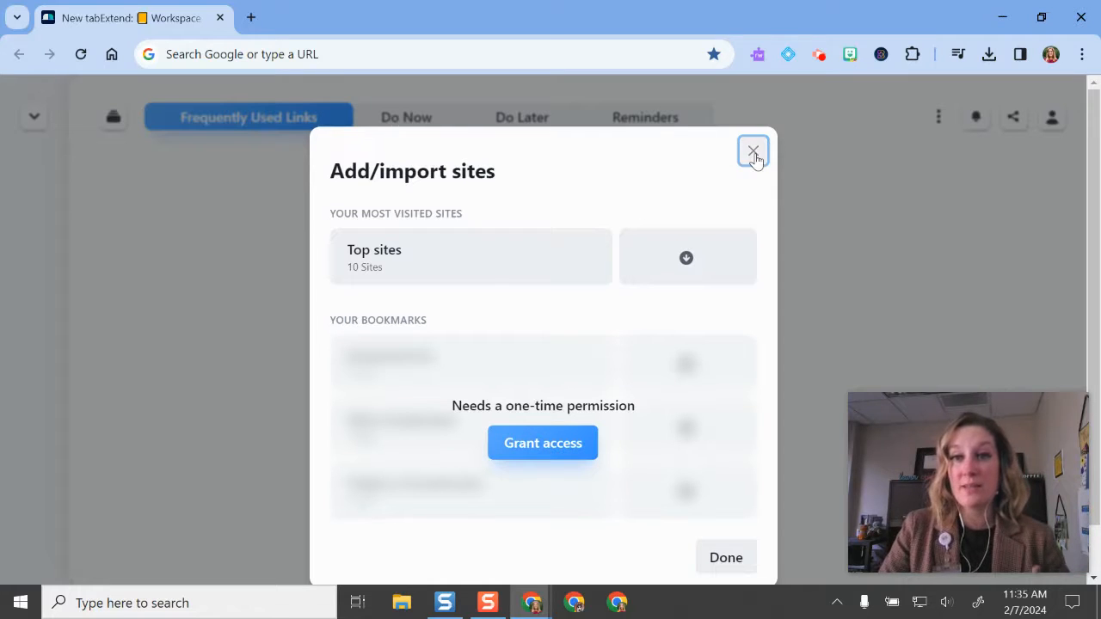
{"action": "mouse_move", "coordinate": [352, 232]}
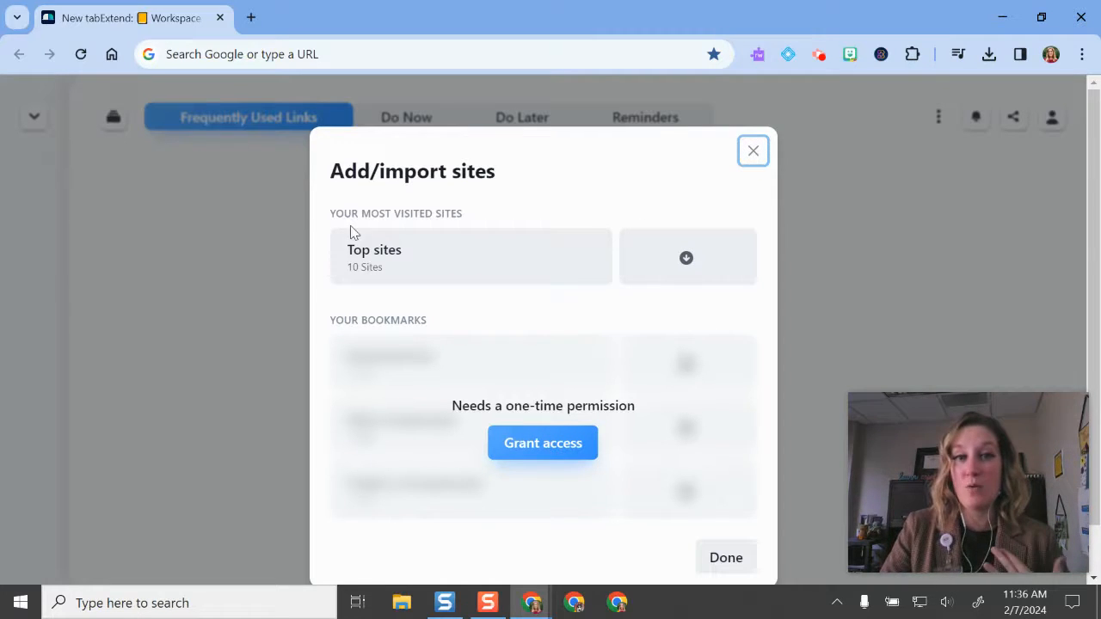
{"action": "mouse_move", "coordinate": [478, 267]}
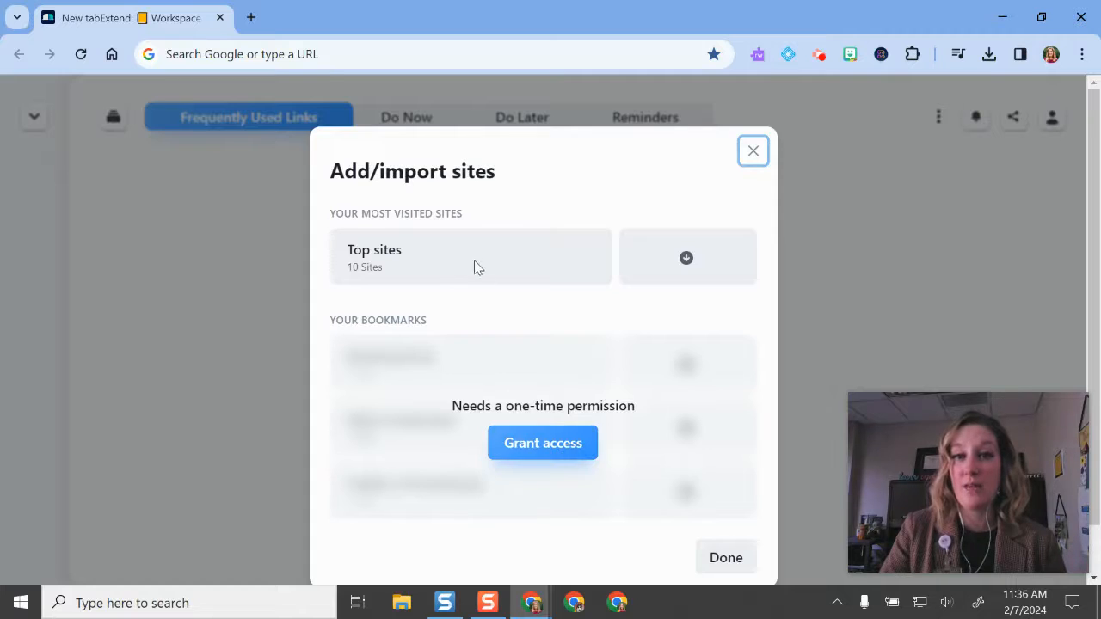
{"action": "mouse_move", "coordinate": [685, 262]}
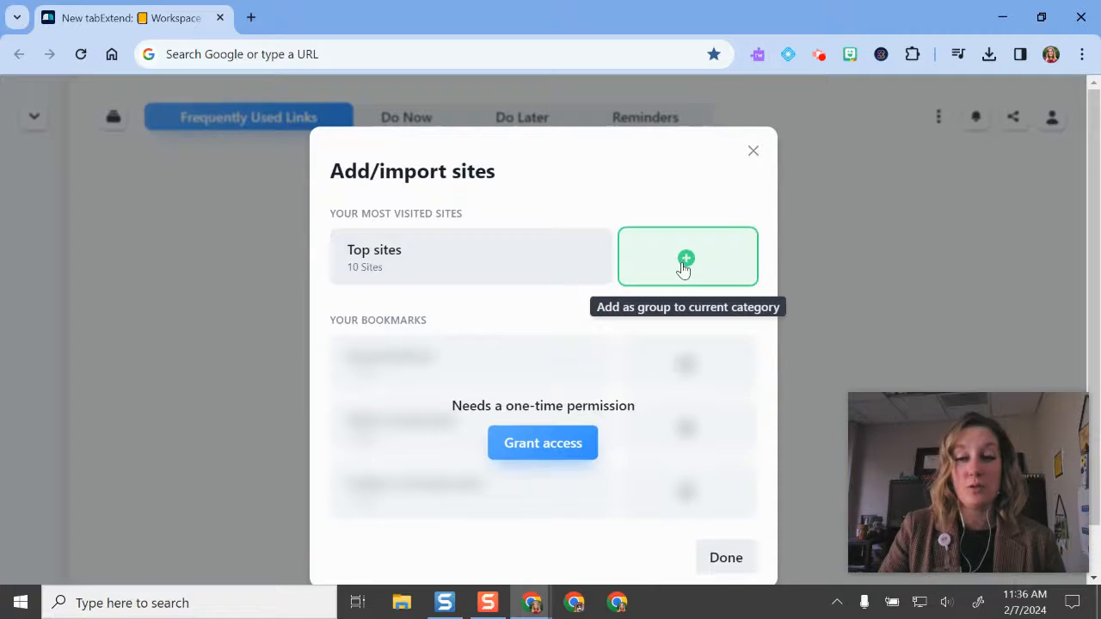
{"action": "left_click", "coordinate": [753, 152]}
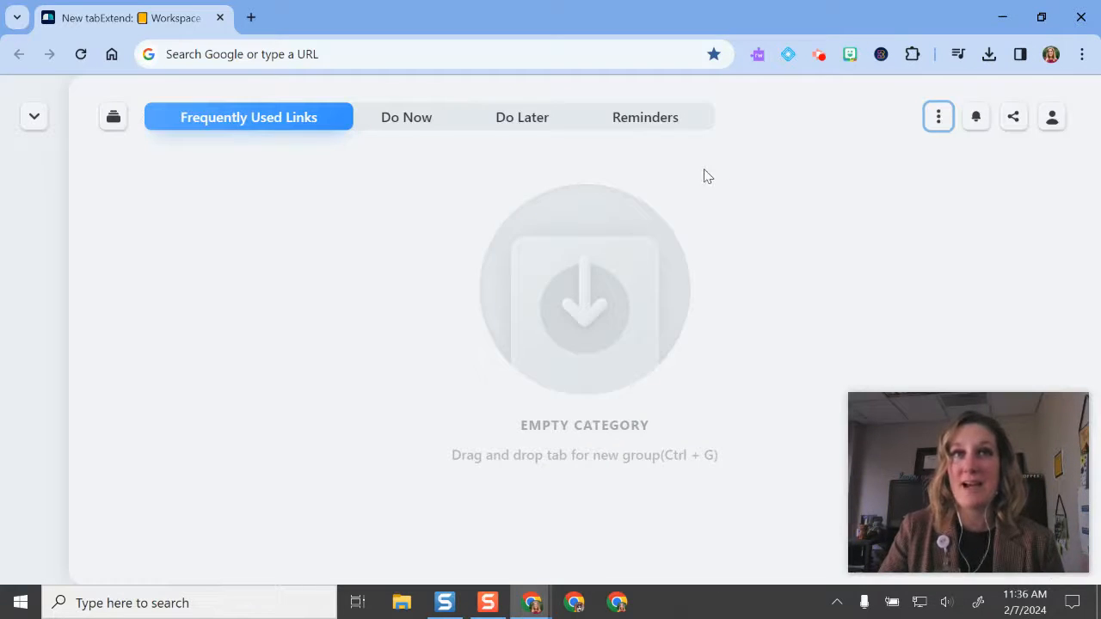
{"action": "mouse_move", "coordinate": [563, 230]}
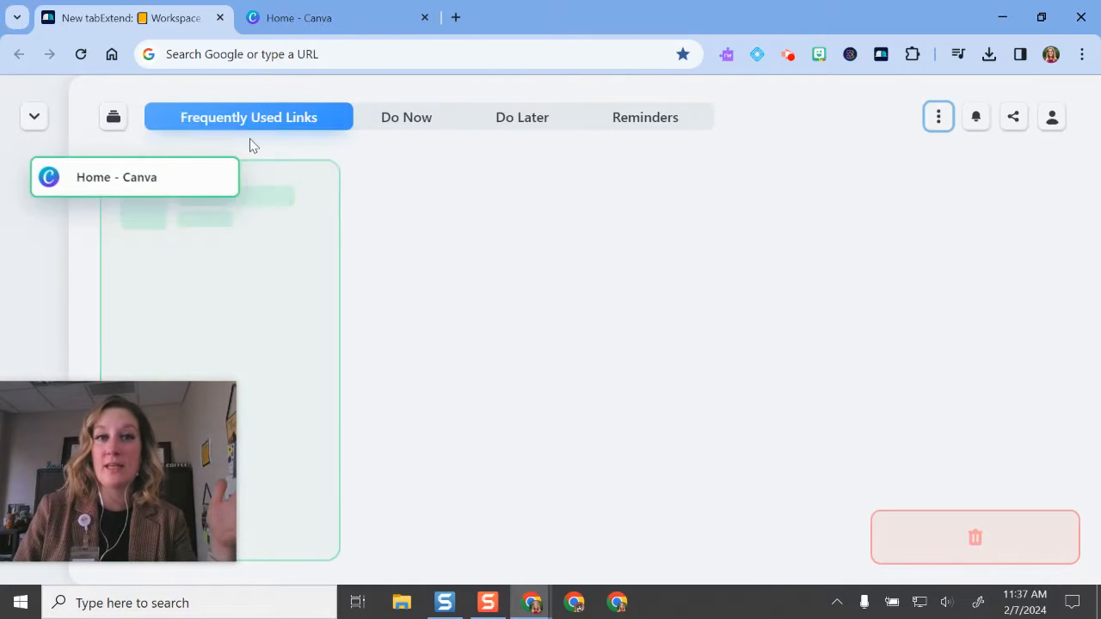
- Save the Canva tab as an untitled group in Do Now and reopen Canva from it
{"action": "left_click", "coordinate": [406, 117]}
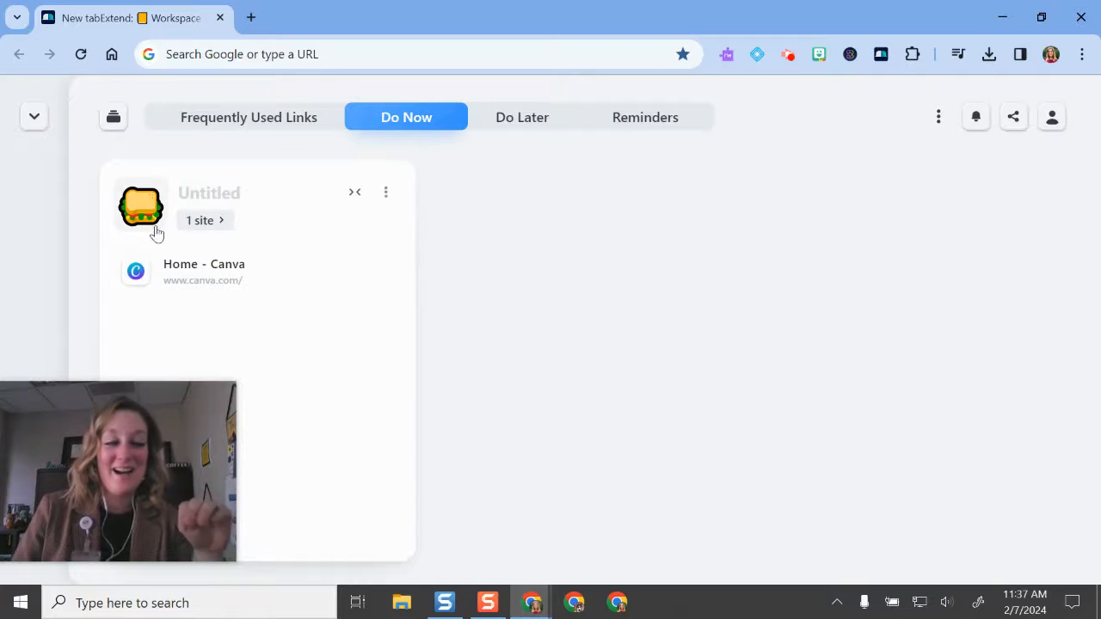
{"action": "left_click", "coordinate": [247, 117]}
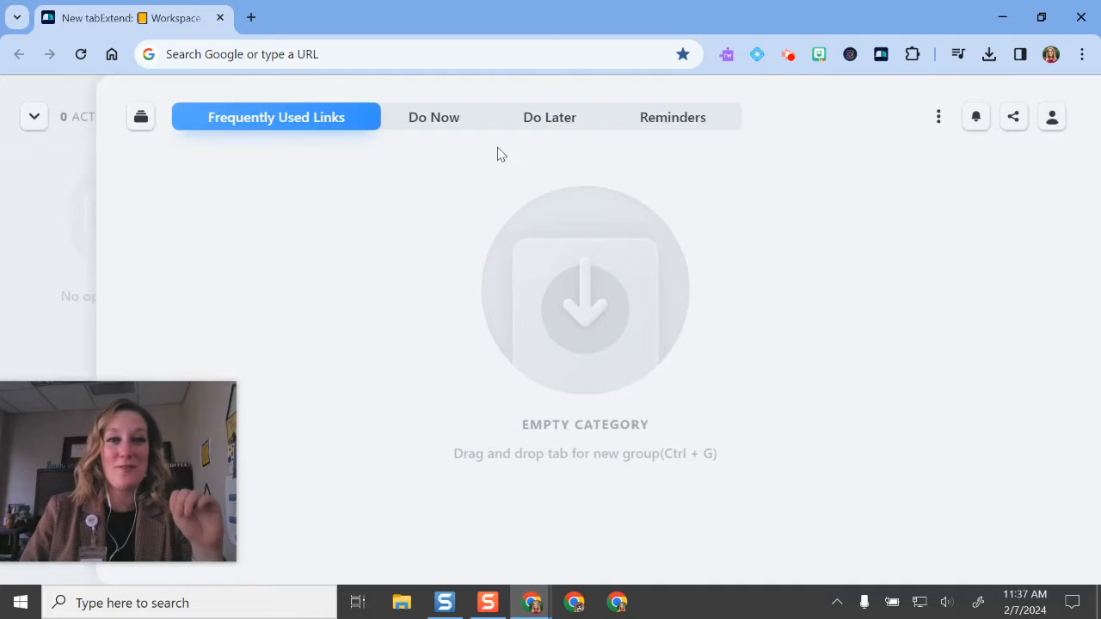
{"action": "left_click", "coordinate": [406, 117]}
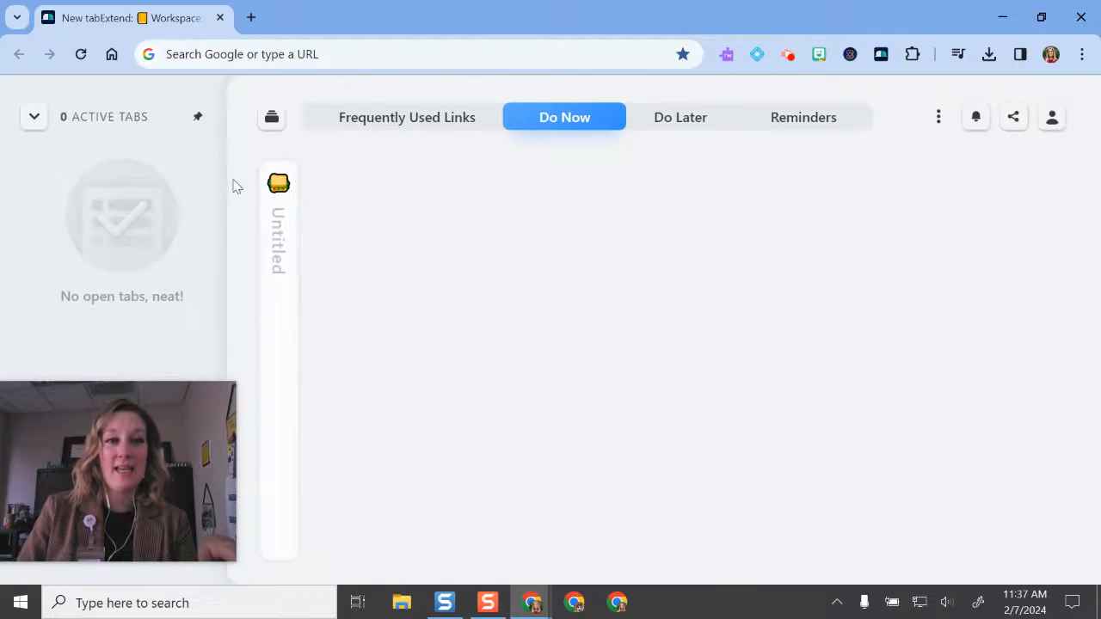
{"action": "left_click", "coordinate": [278, 183]}
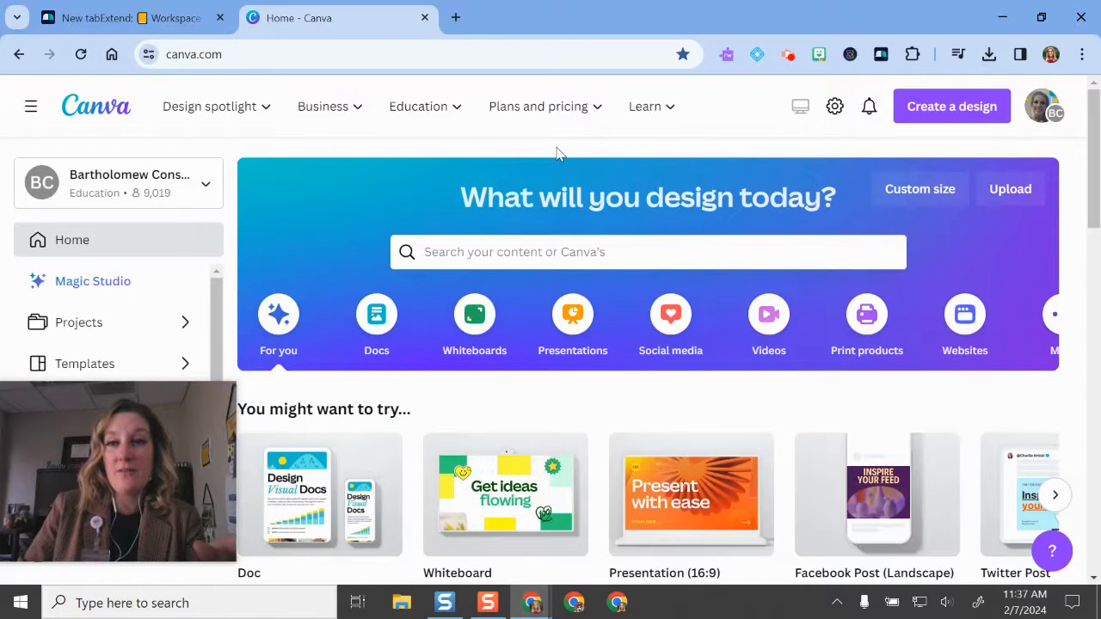
{"action": "left_click", "coordinate": [911, 54]}
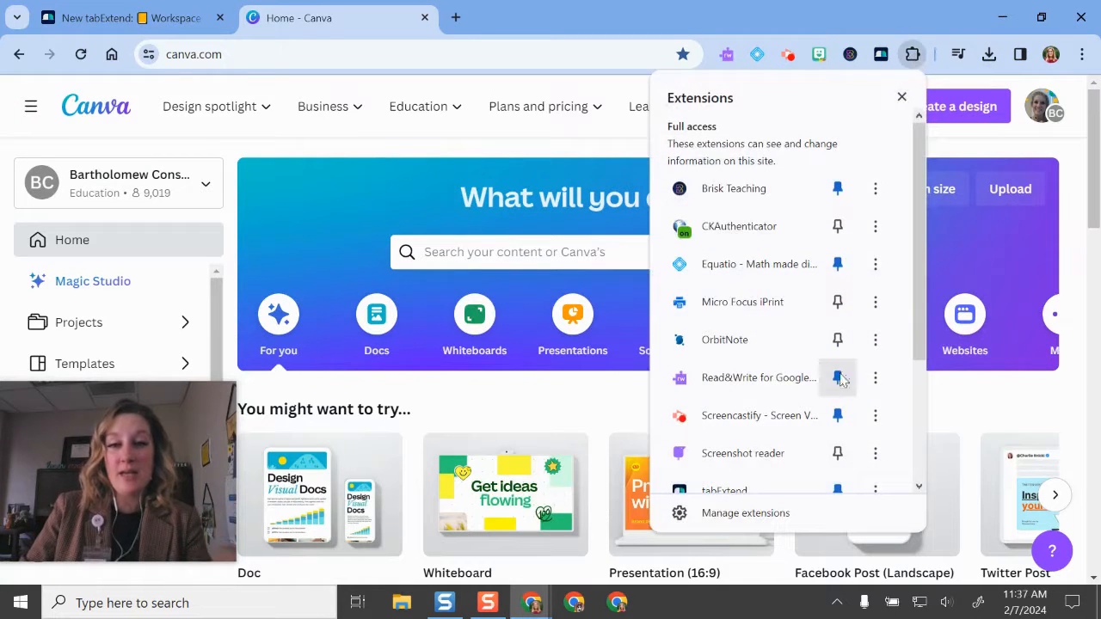
{"action": "scroll", "scroll_direction": "down", "scroll_amount": 3}
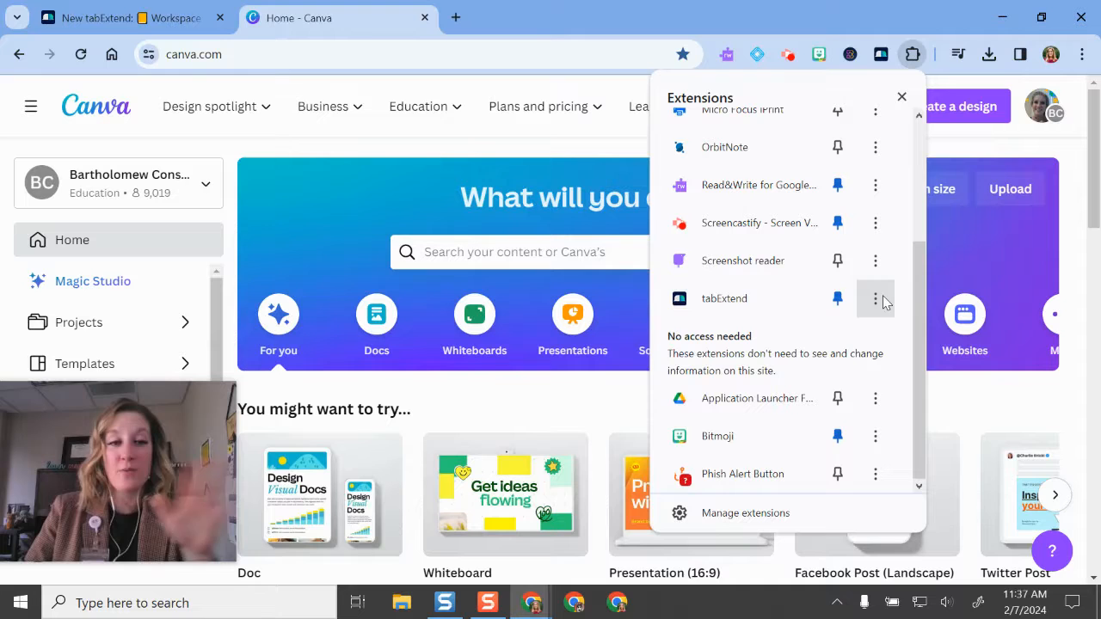
{"action": "mouse_move", "coordinate": [791, 302]}
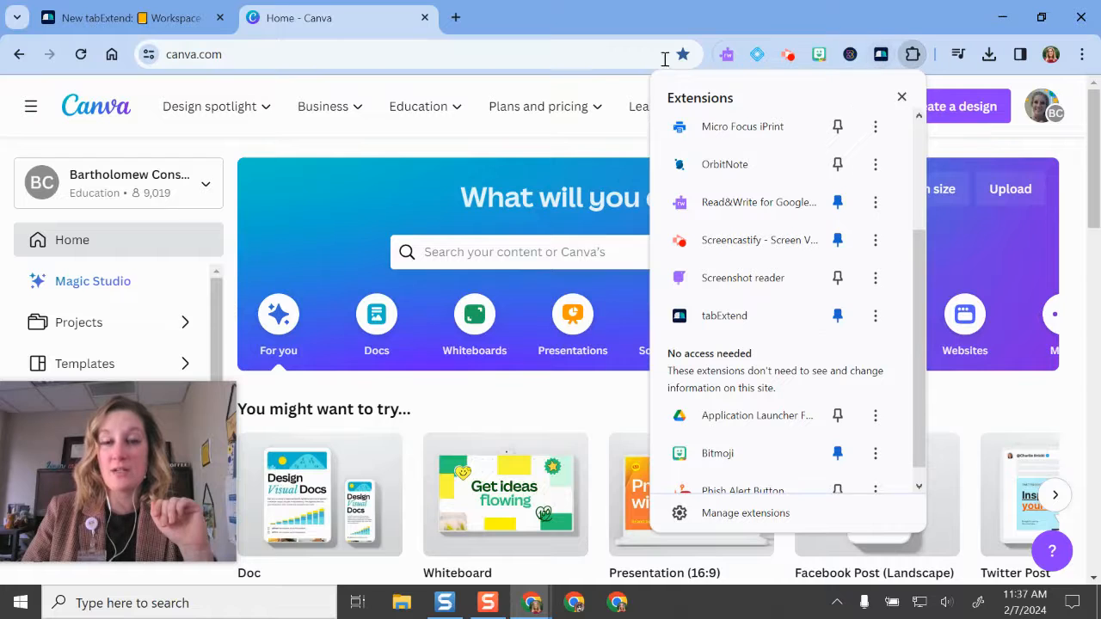
{"action": "left_click", "coordinate": [901, 97]}
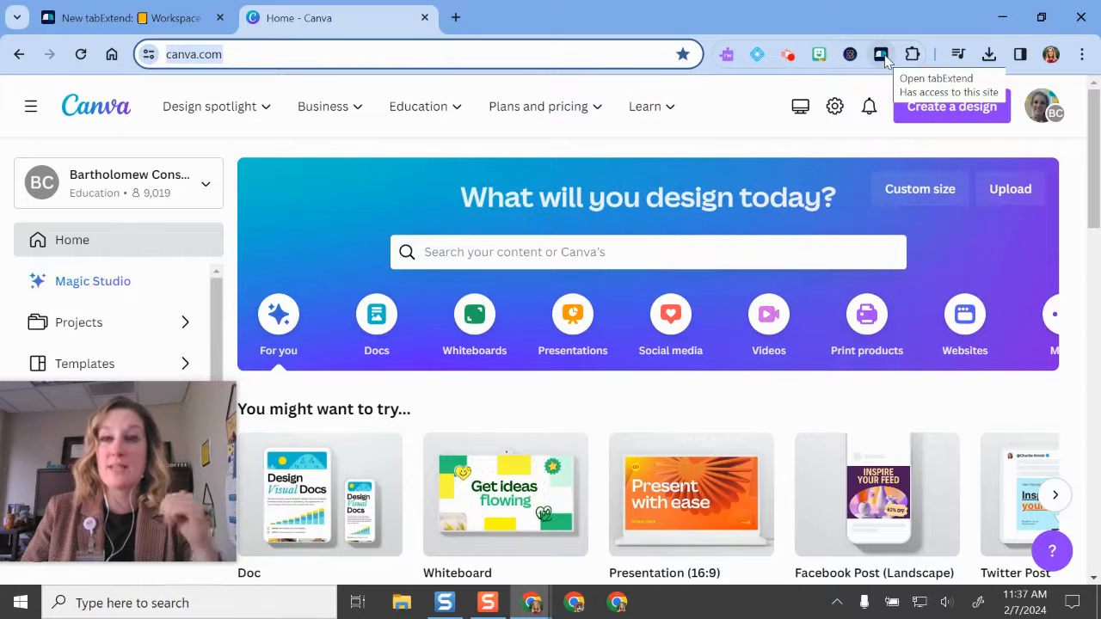
{"action": "left_click", "coordinate": [880, 54]}
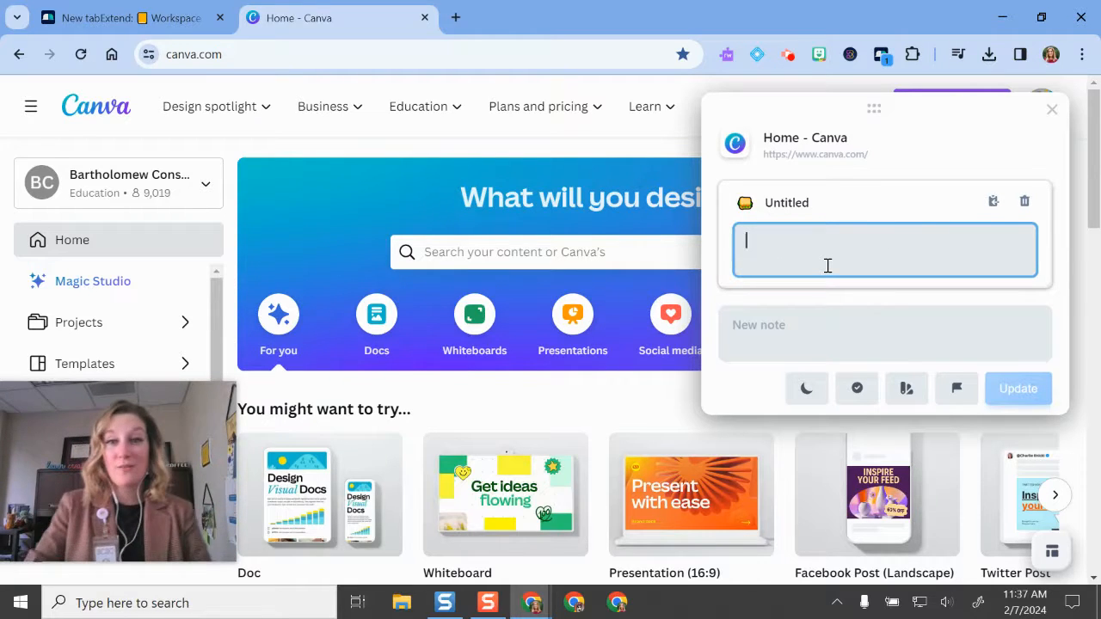
{"action": "mouse_move", "coordinate": [806, 388]}
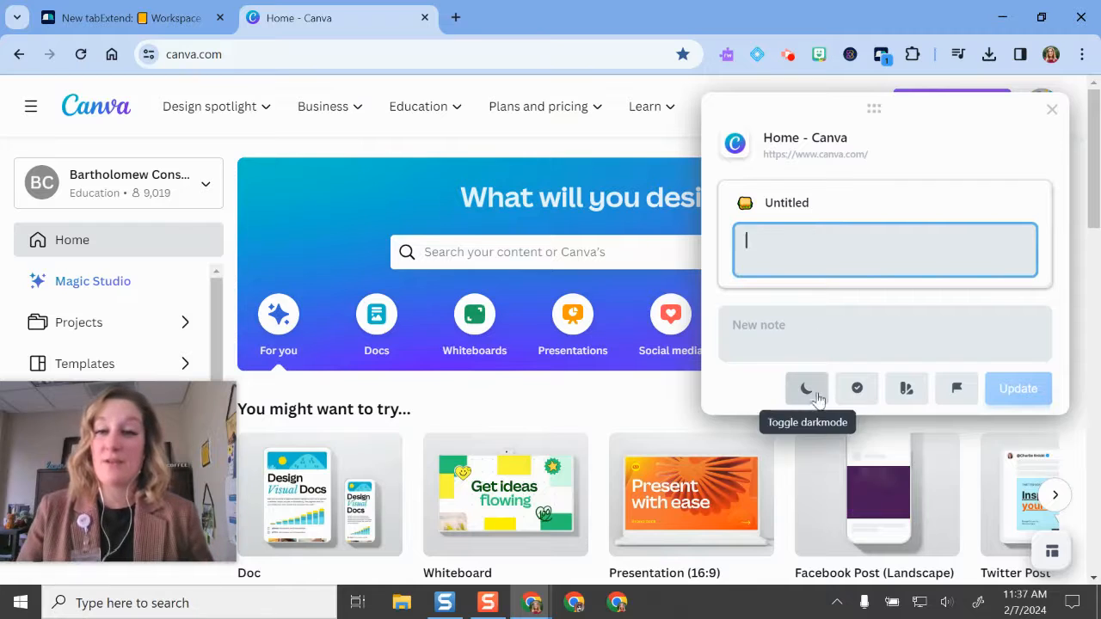
{"action": "mouse_move", "coordinate": [856, 394]}
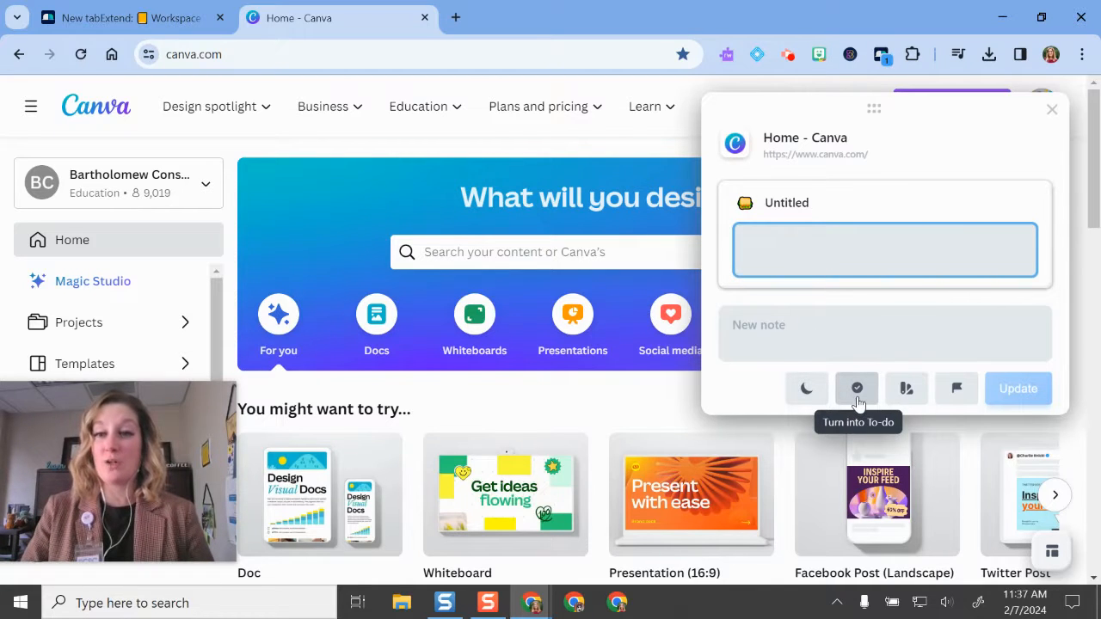
{"action": "mouse_move", "coordinate": [907, 389]}
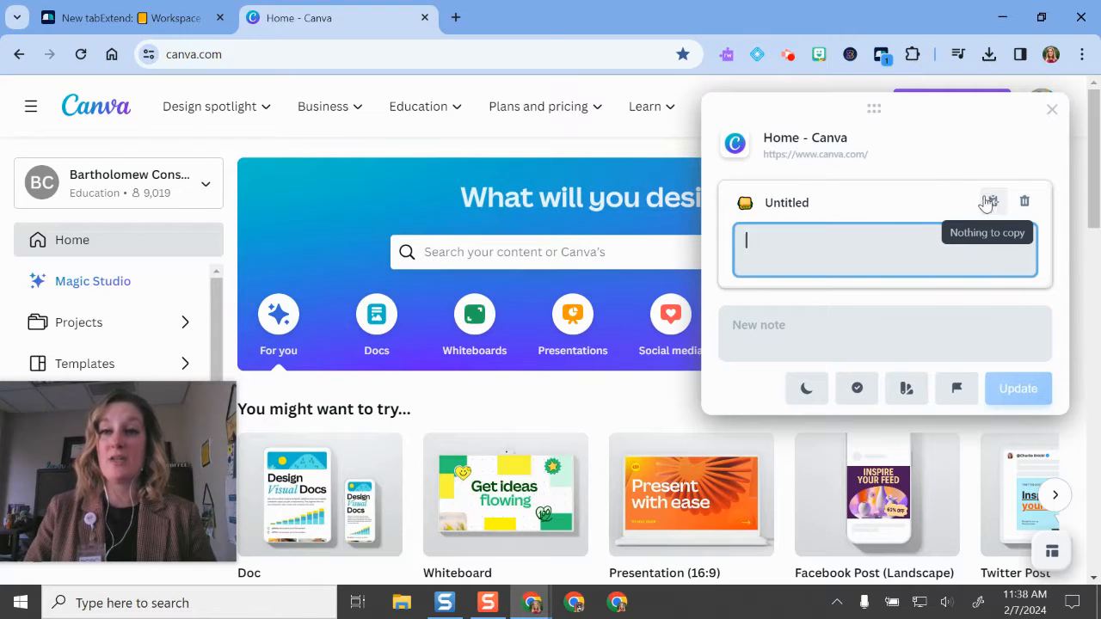
{"action": "mouse_move", "coordinate": [822, 245]}
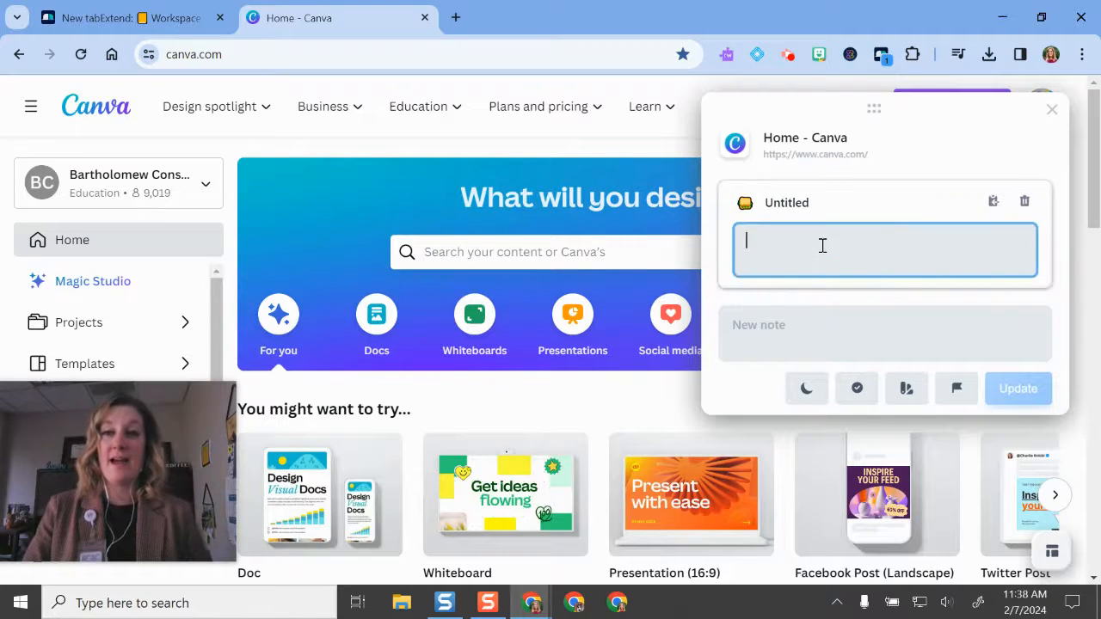
- Add a yellow to-do note 'Finish slides for February PD Day' to the saved Canva link and update it
{"action": "type", "text": "Finish slides for Febr"}
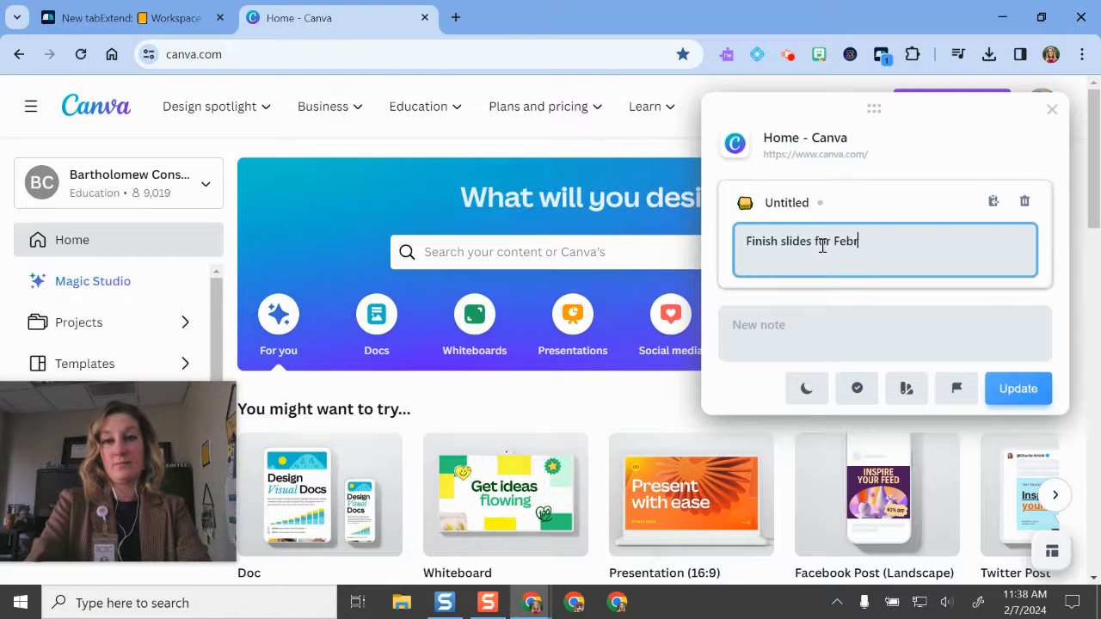
{"action": "type", "text": "uary PD Day"}
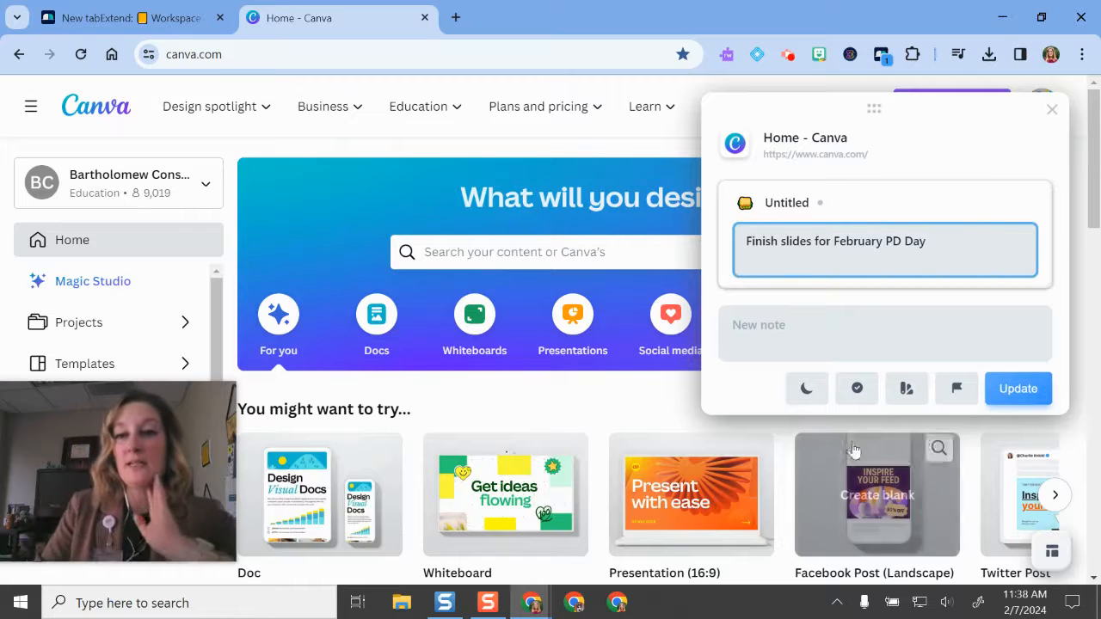
{"action": "left_click", "coordinate": [906, 389]}
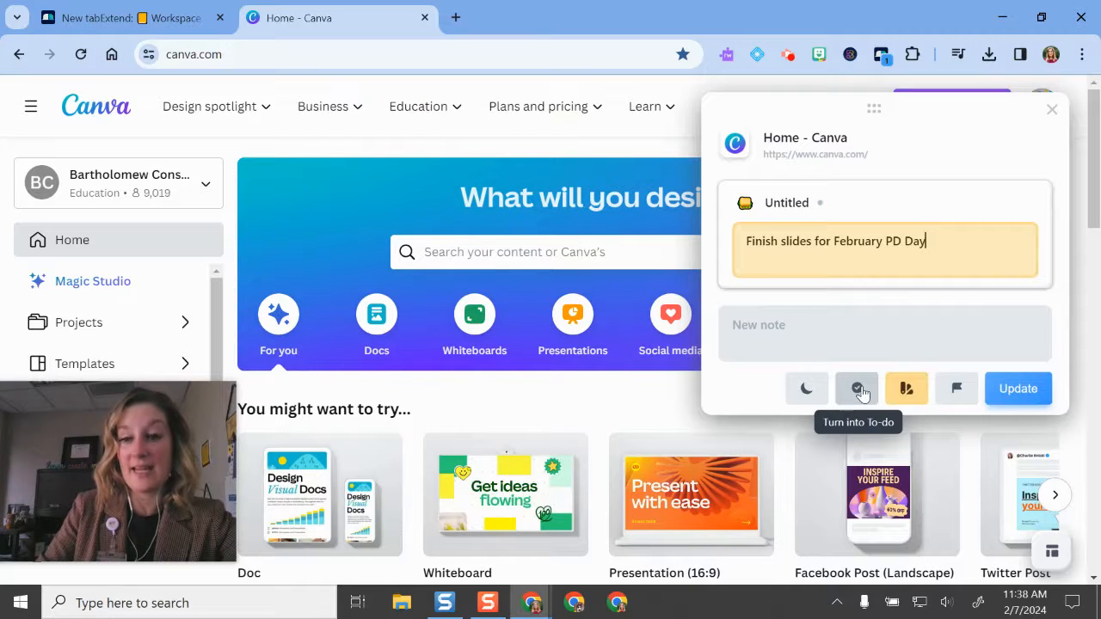
{"action": "left_click", "coordinate": [856, 389]}
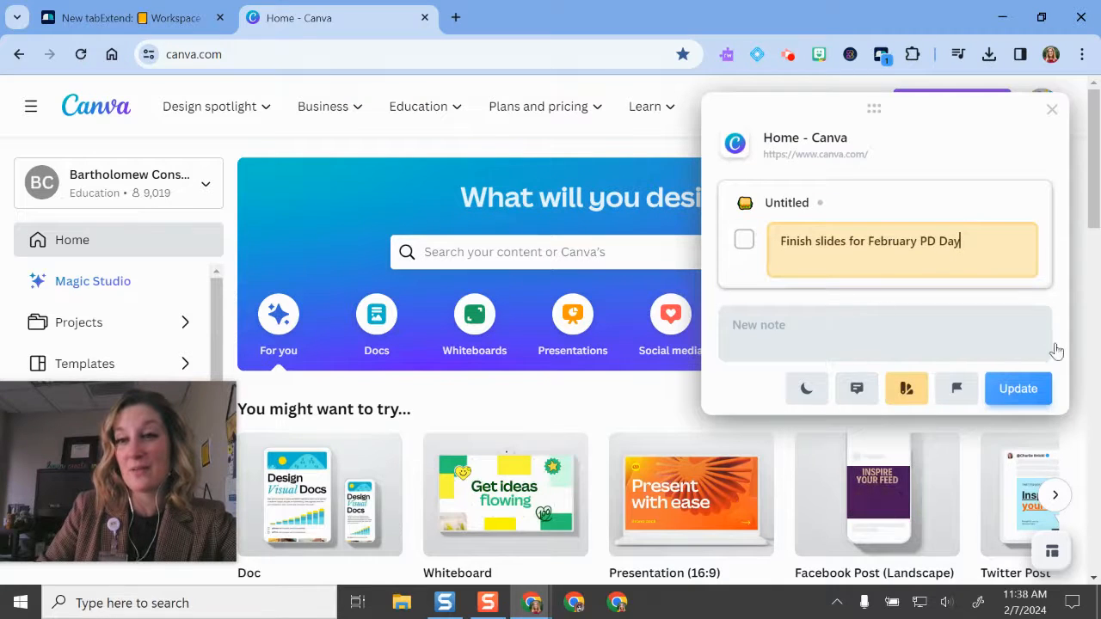
{"action": "left_click", "coordinate": [1018, 389]}
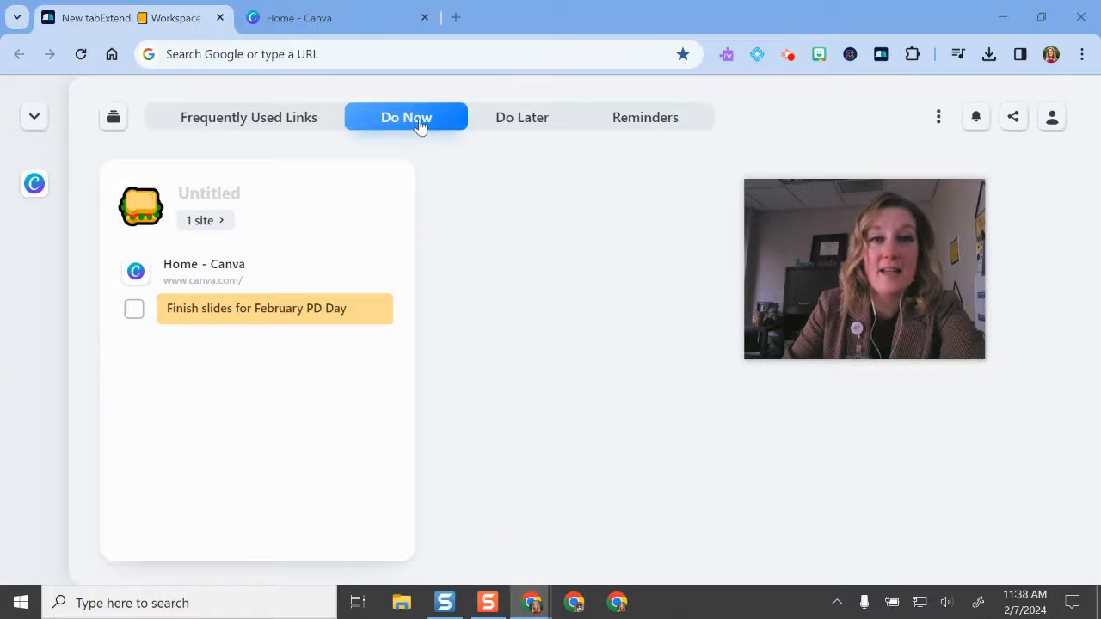
{"action": "mouse_move", "coordinate": [192, 277]}
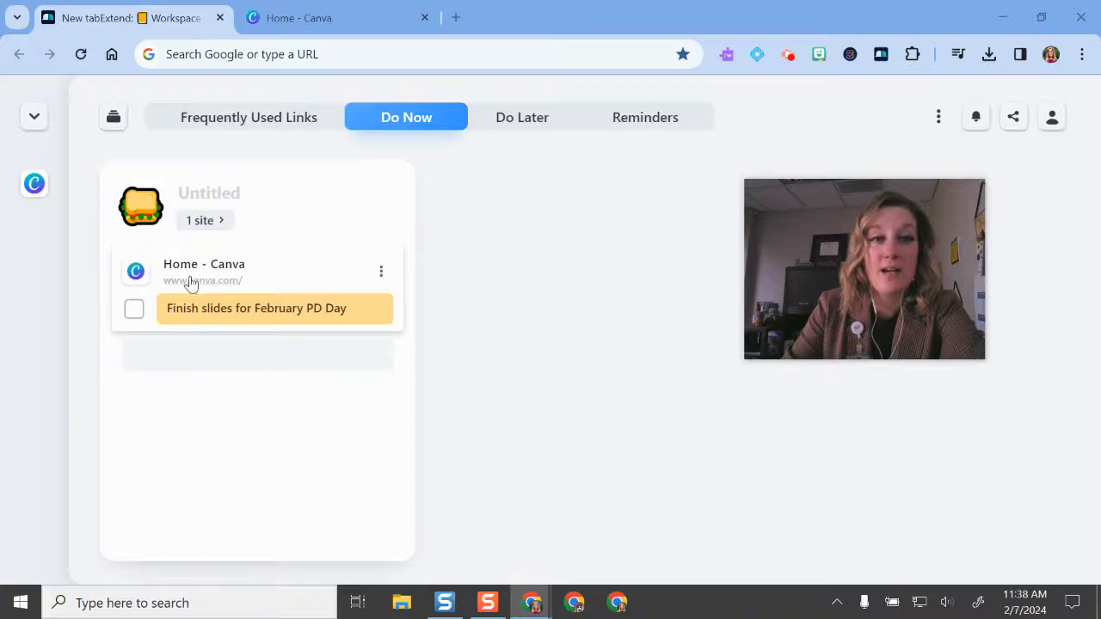
{"action": "mouse_move", "coordinate": [210, 285]}
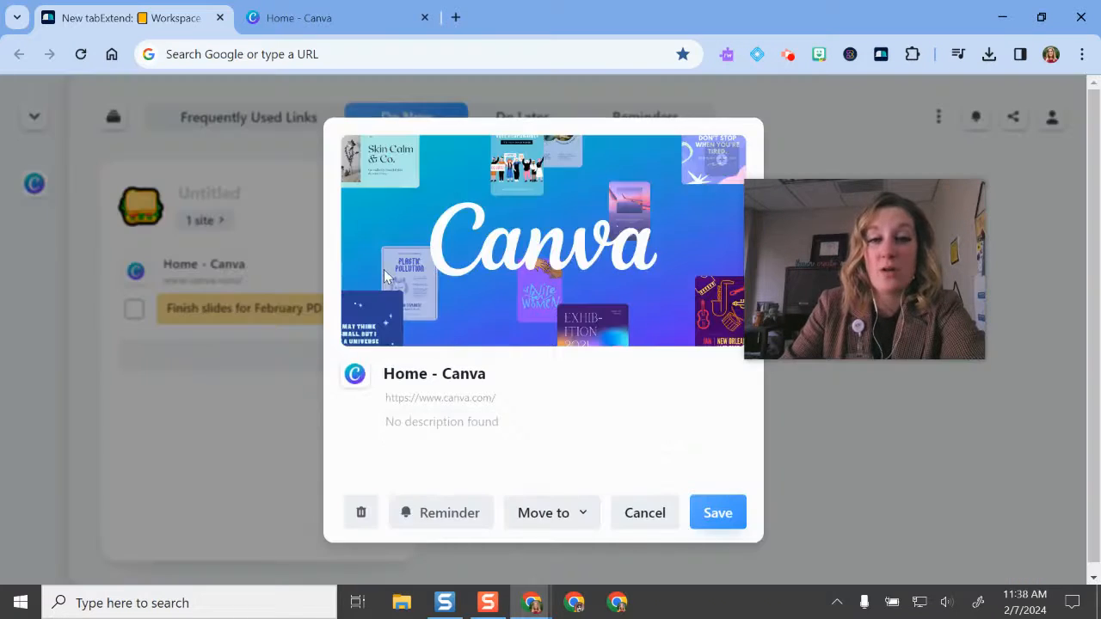
- Cancel the Canva site dialog and search for Google Docs to save into a new Do Now group
{"action": "left_click", "coordinate": [643, 513]}
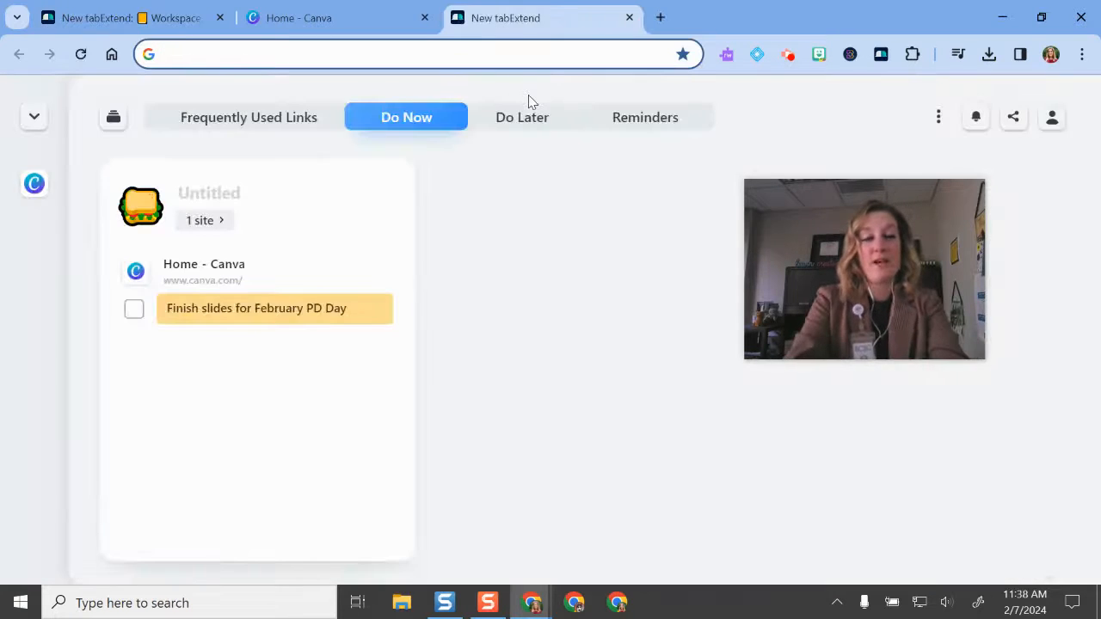
{"action": "type", "text": "google do"}
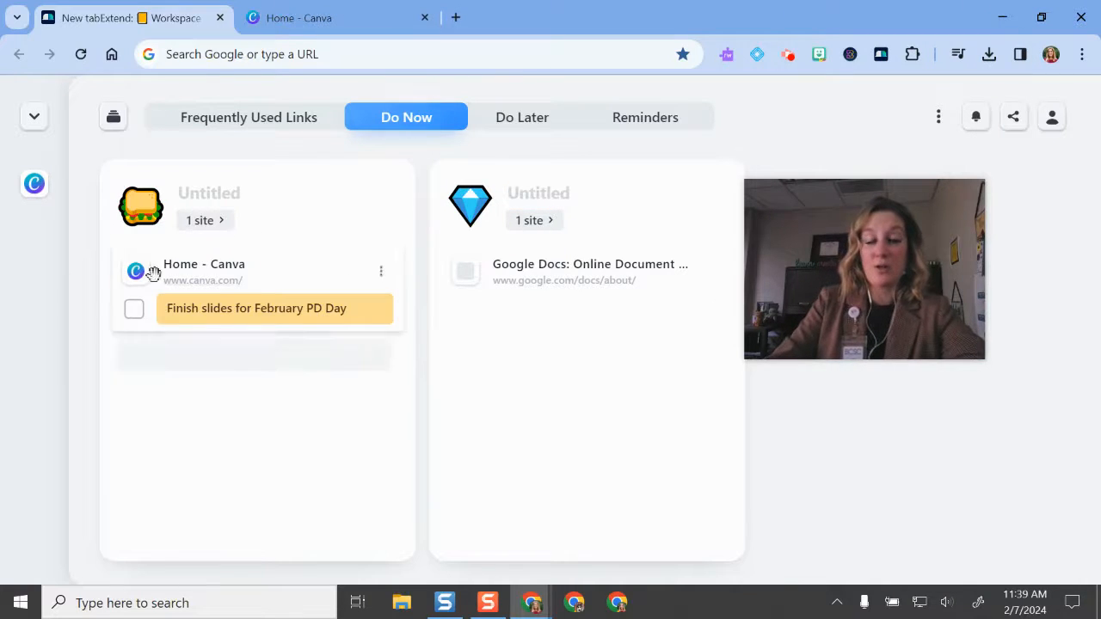
{"action": "mouse_move", "coordinate": [636, 275]}
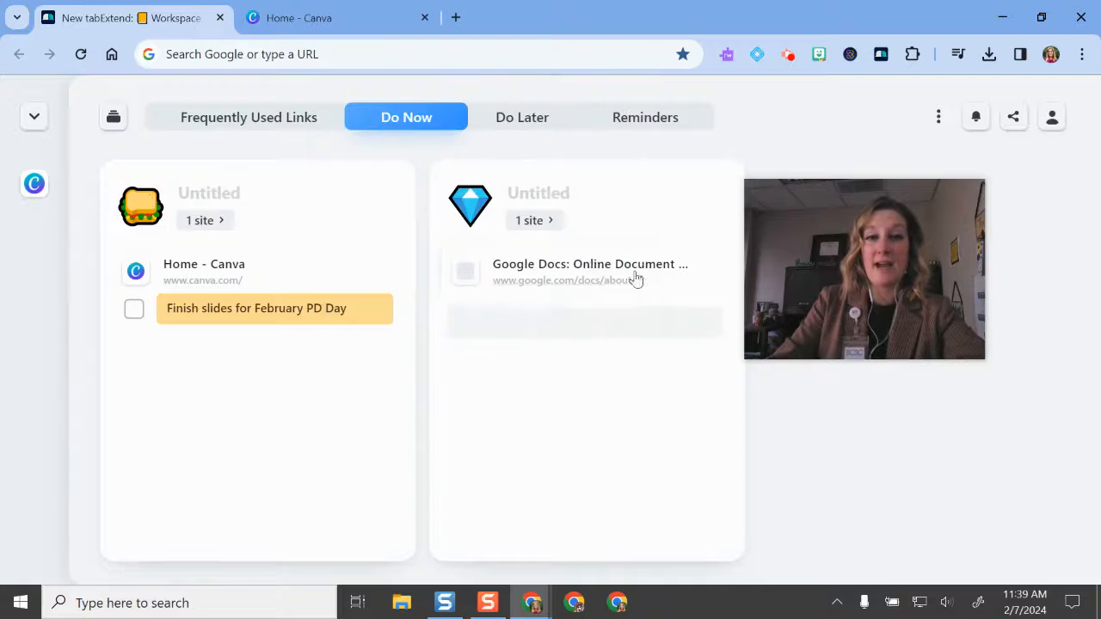
- Open the saved Google Docs link, then return to the TabExtend dashboard in a new tab
{"action": "left_click", "coordinate": [592, 265]}
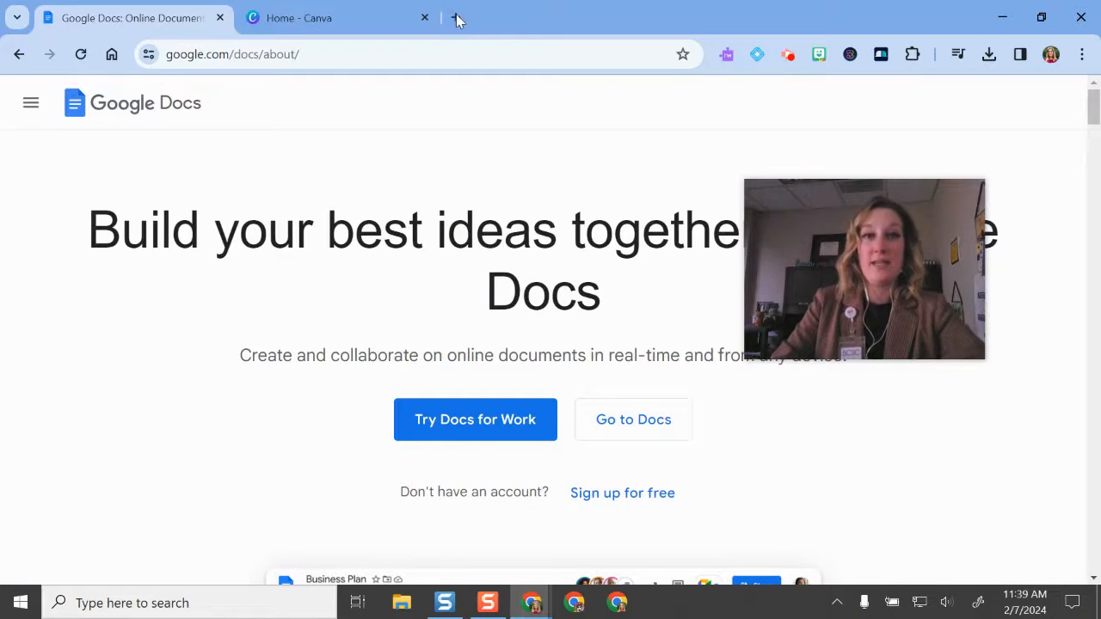
{"action": "left_click", "coordinate": [880, 54]}
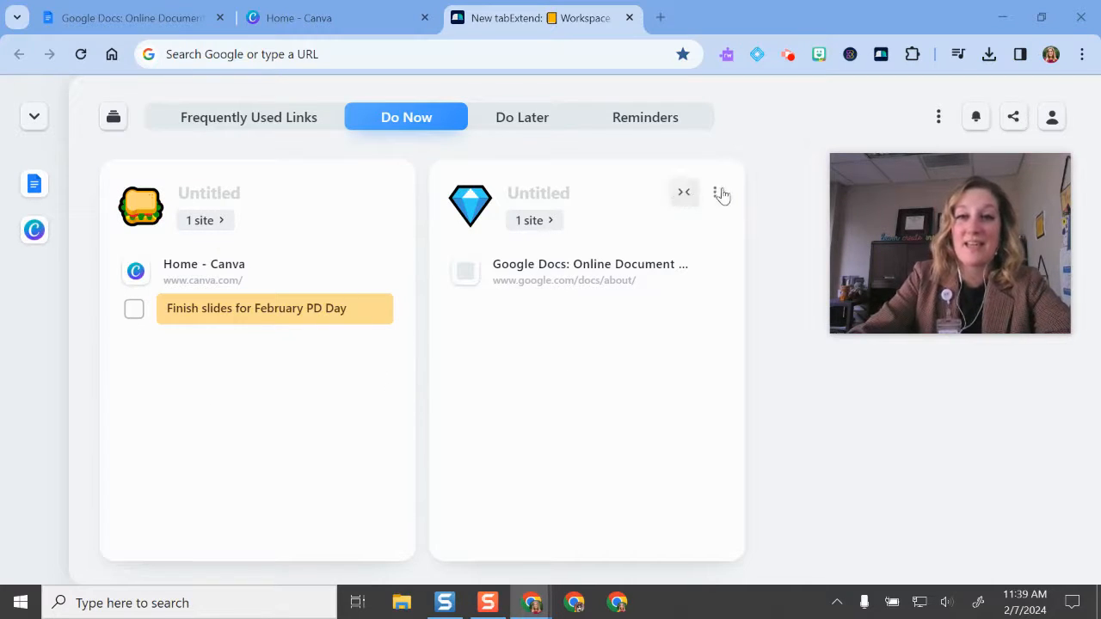
- Peek at the Google Docs group's options, then switch to the empty Frequently Used Links category
{"action": "left_click", "coordinate": [715, 193]}
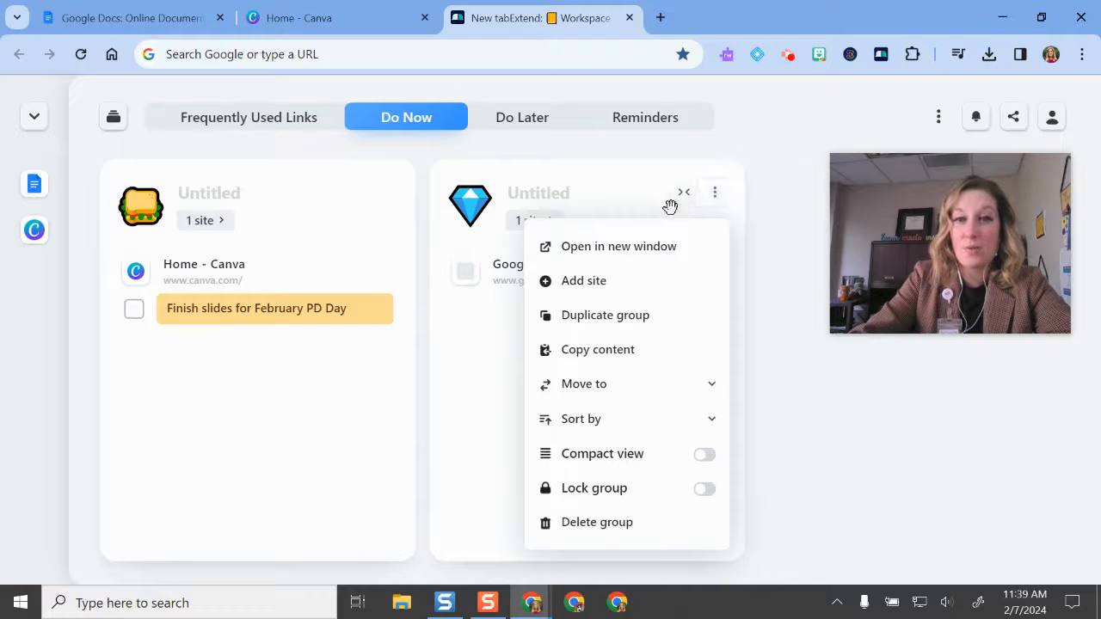
{"action": "mouse_move", "coordinate": [626, 255]}
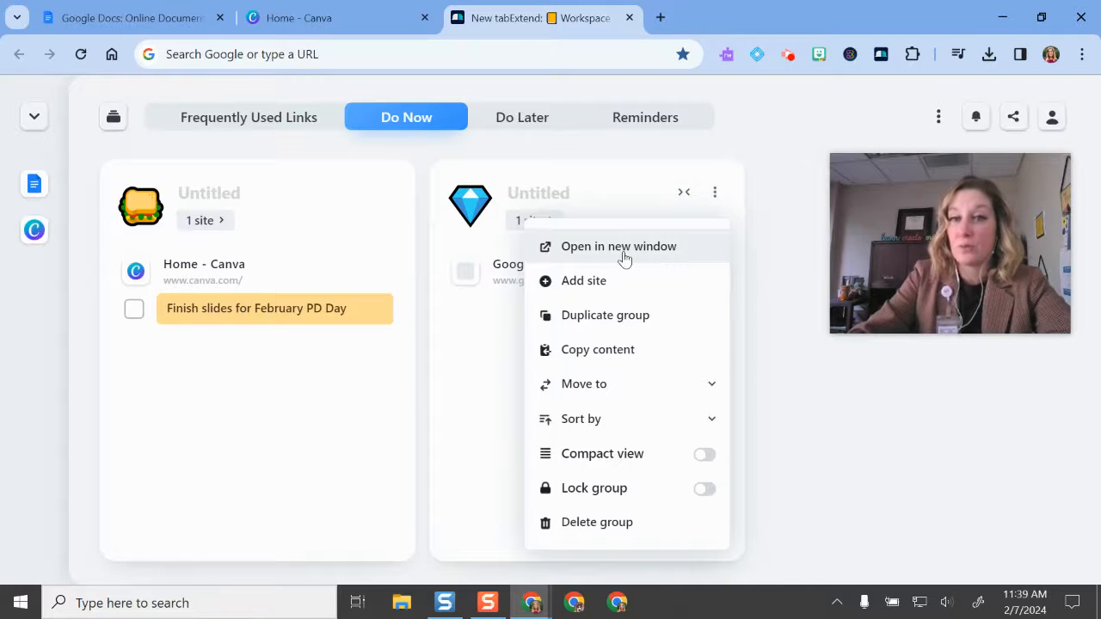
{"action": "mouse_move", "coordinate": [615, 315]}
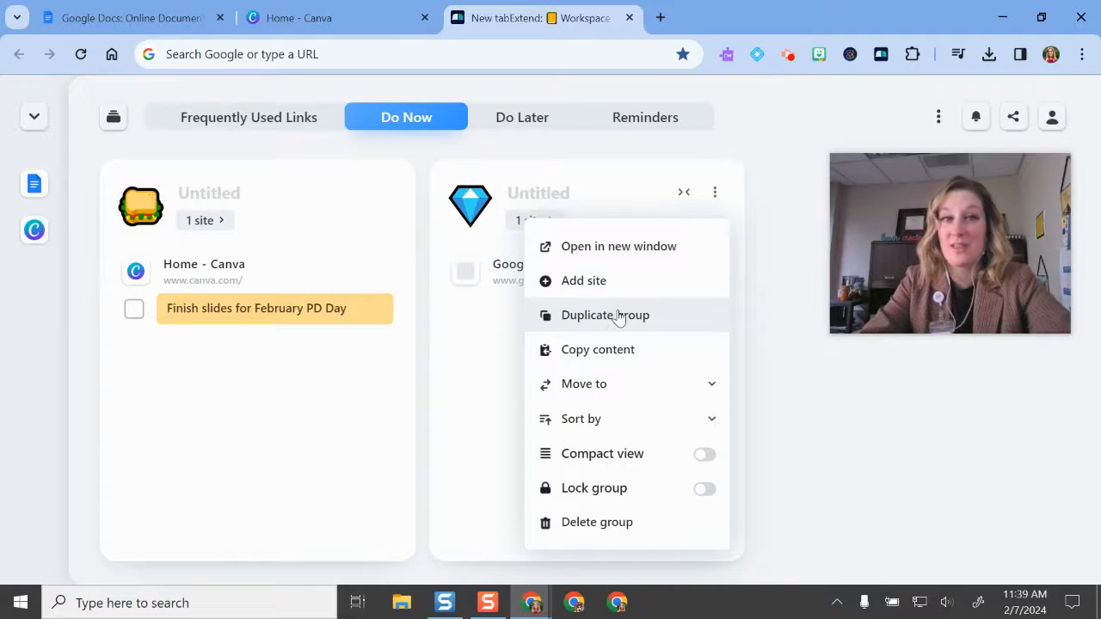
{"action": "left_click", "coordinate": [248, 117]}
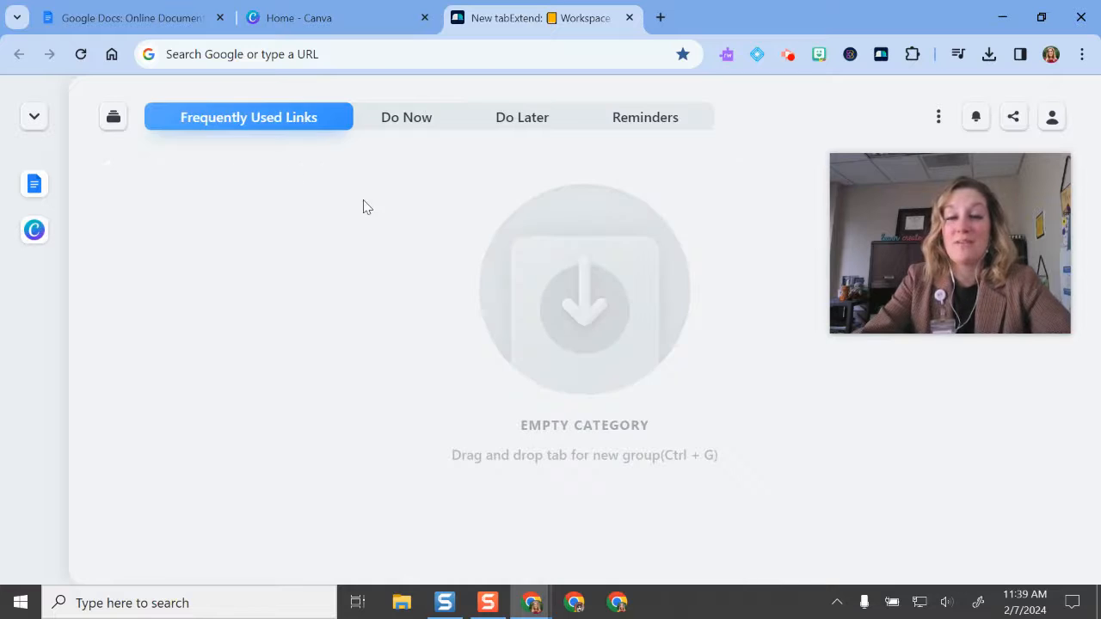
{"action": "mouse_move", "coordinate": [420, 296]}
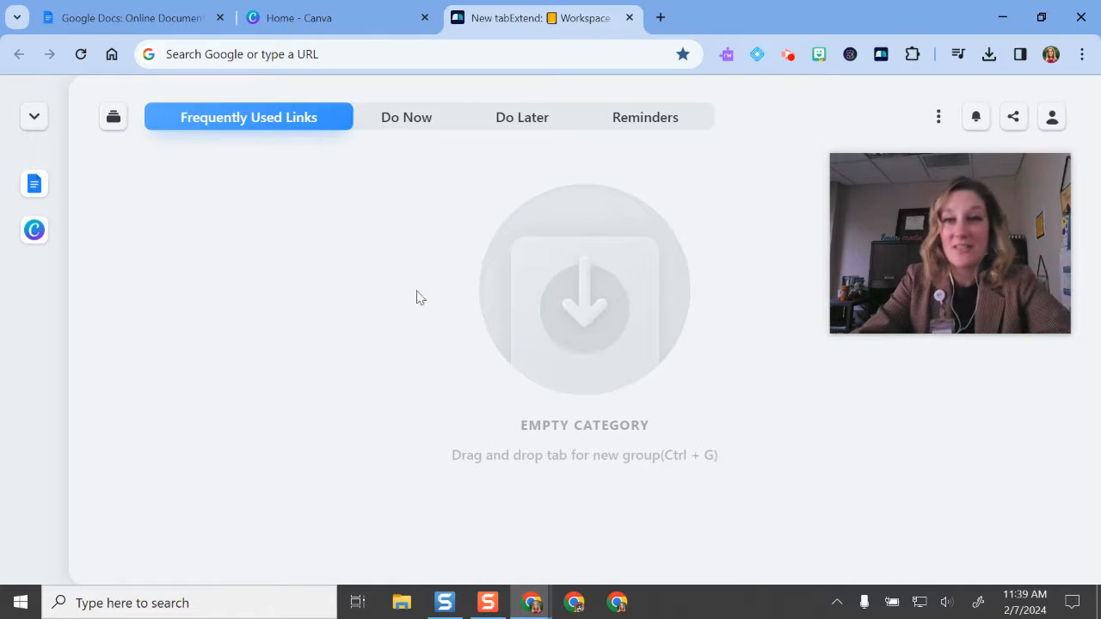
{"action": "mouse_move", "coordinate": [430, 309]}
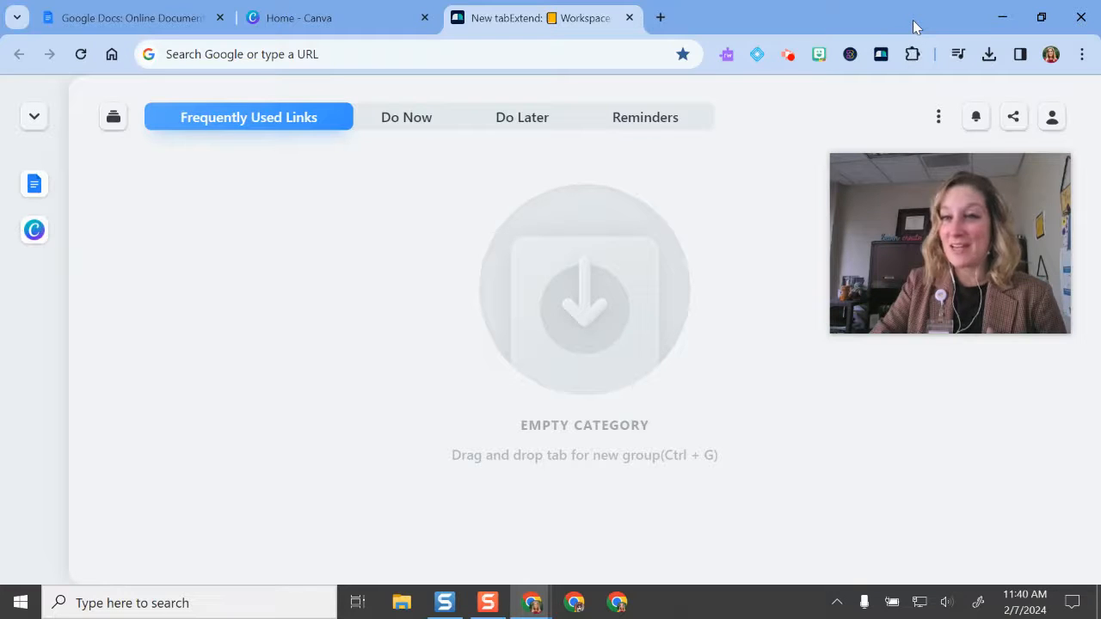
{"action": "mouse_move", "coordinate": [841, 53]}
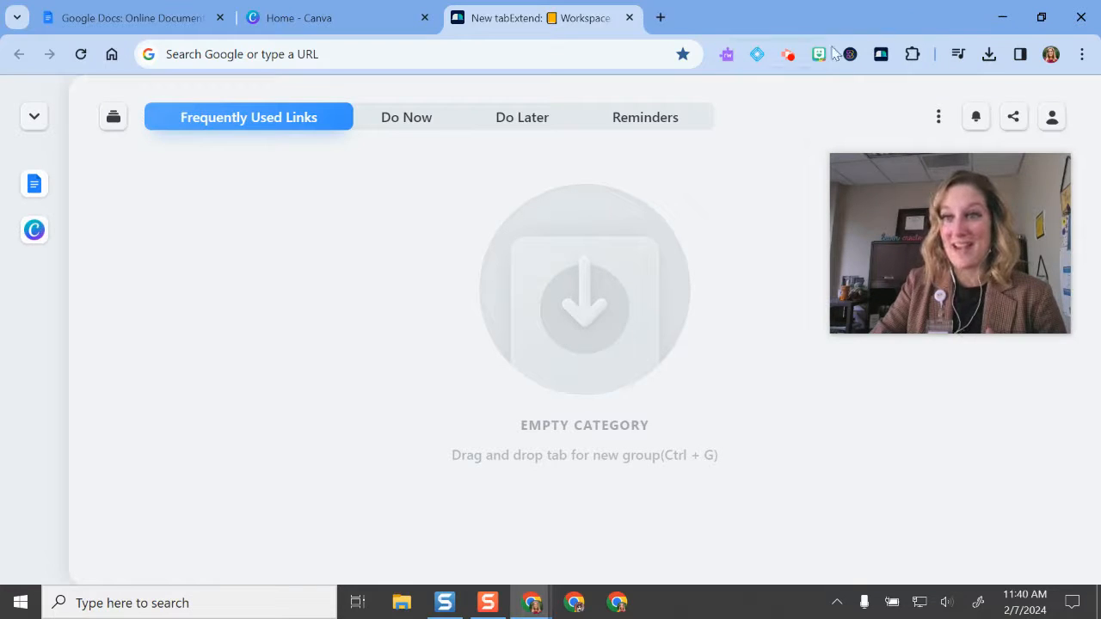